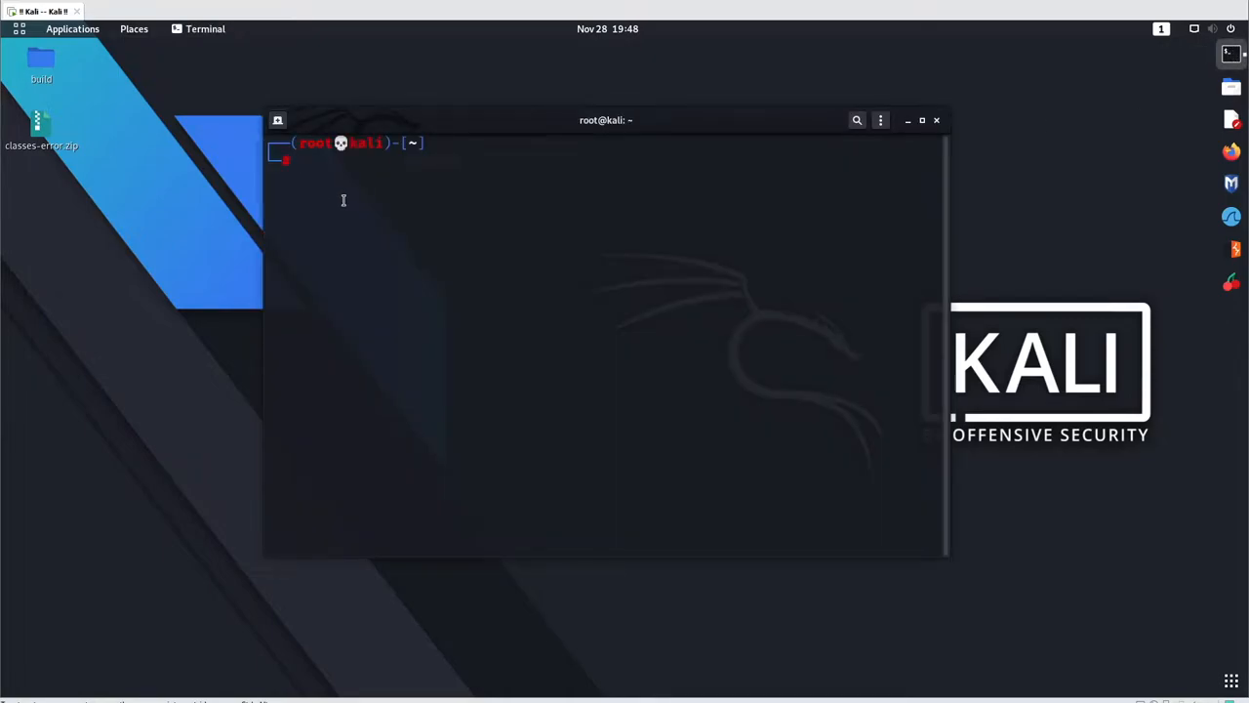
Step: Run 'apt install bytecode-viewer' in Terminal and let the installation finish
text(apt install bytecode-viewer)
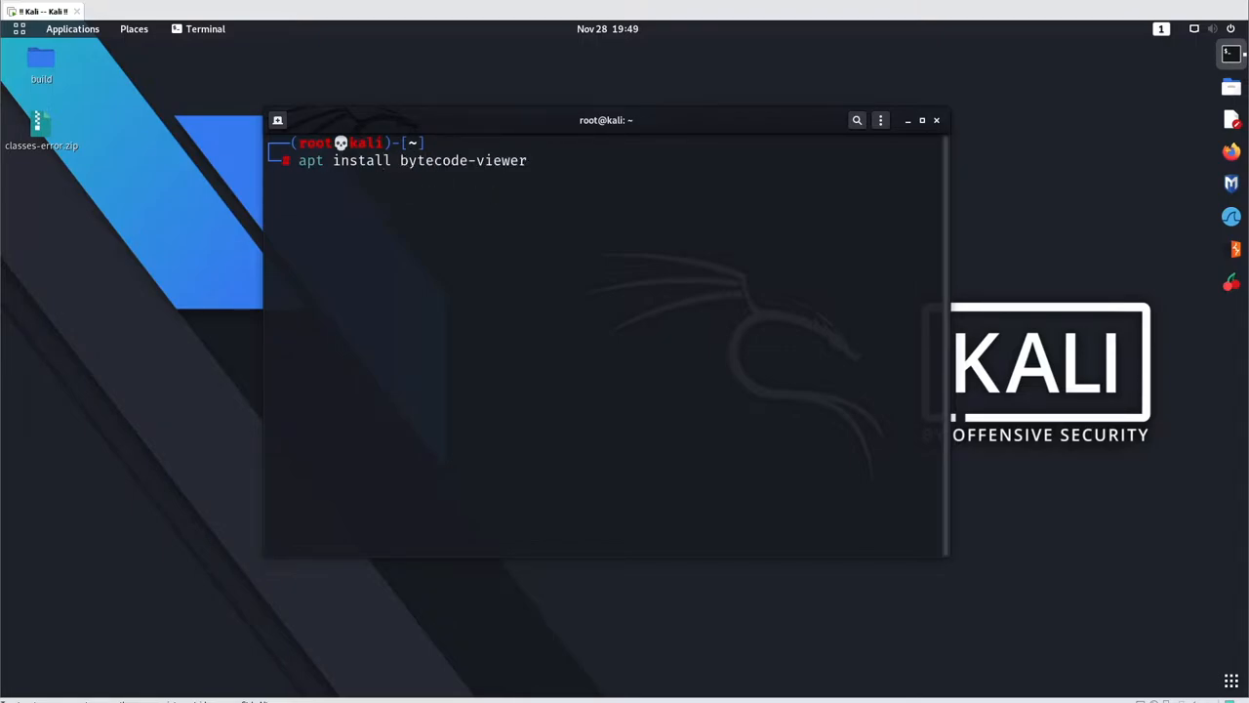
key(Return)
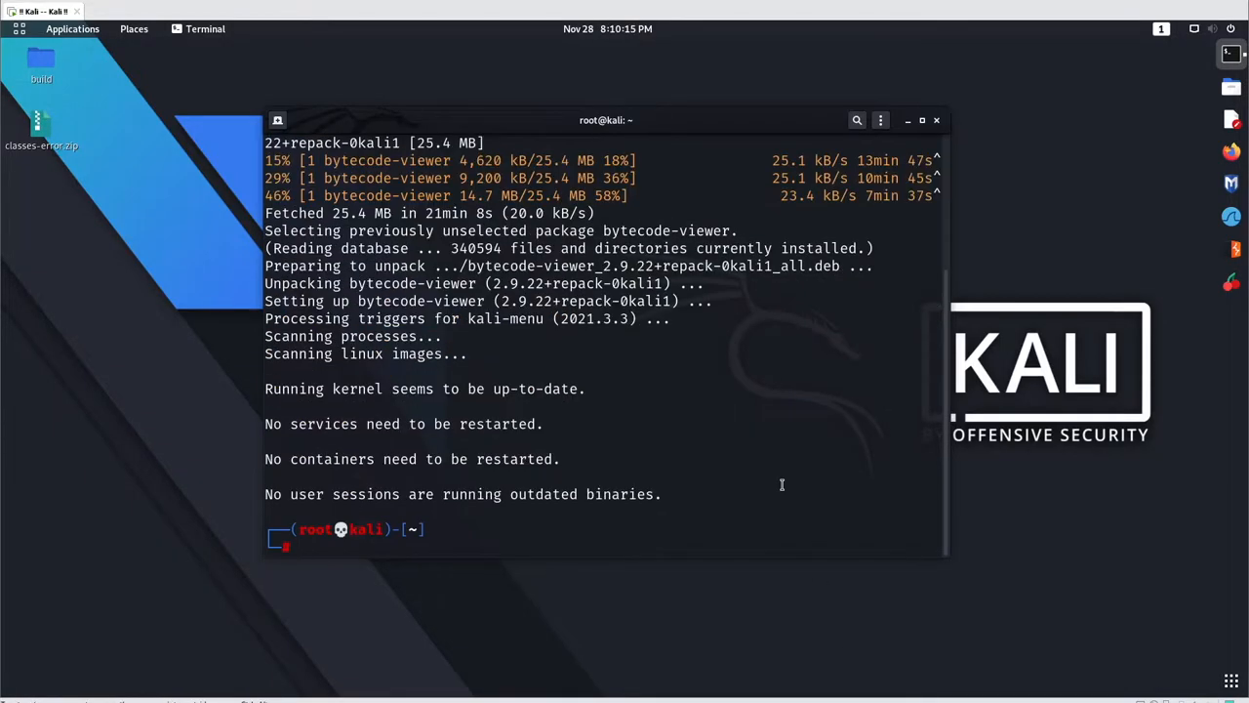
mouse_move(671, 526)
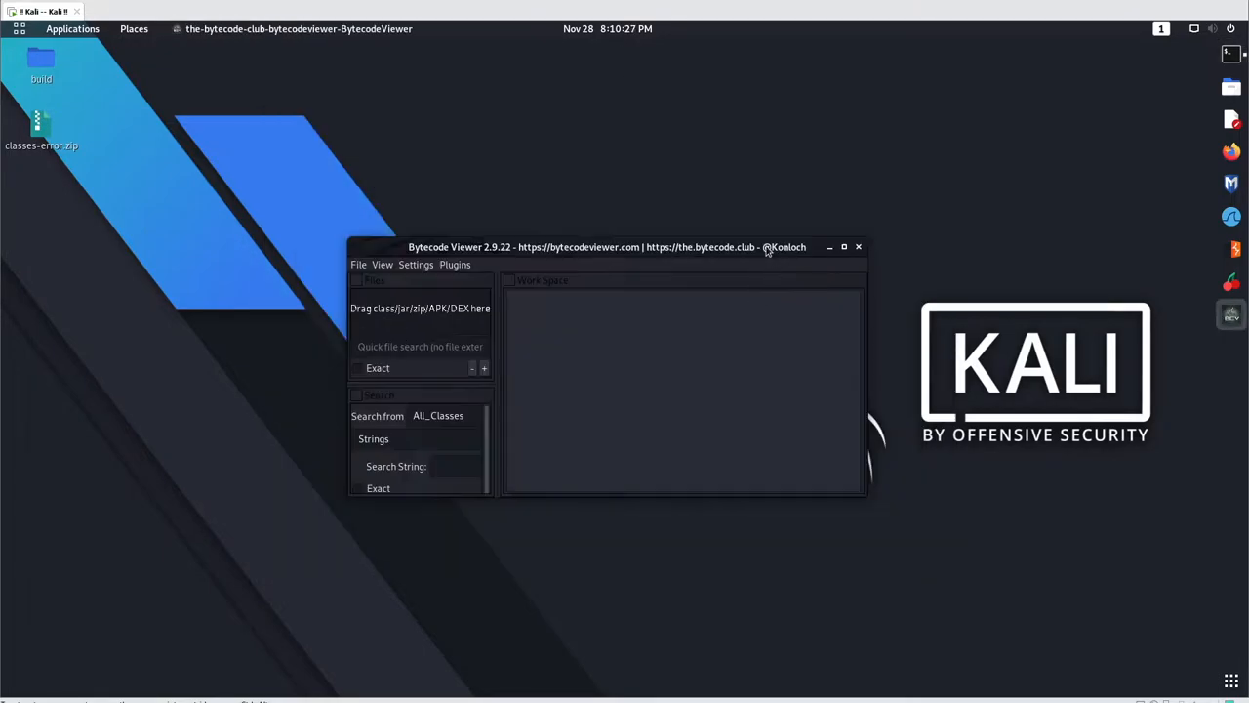
Step: Drag the Bytecode Viewer window larger, then launch Files from the dock
drag(605, 246, 517, 156)
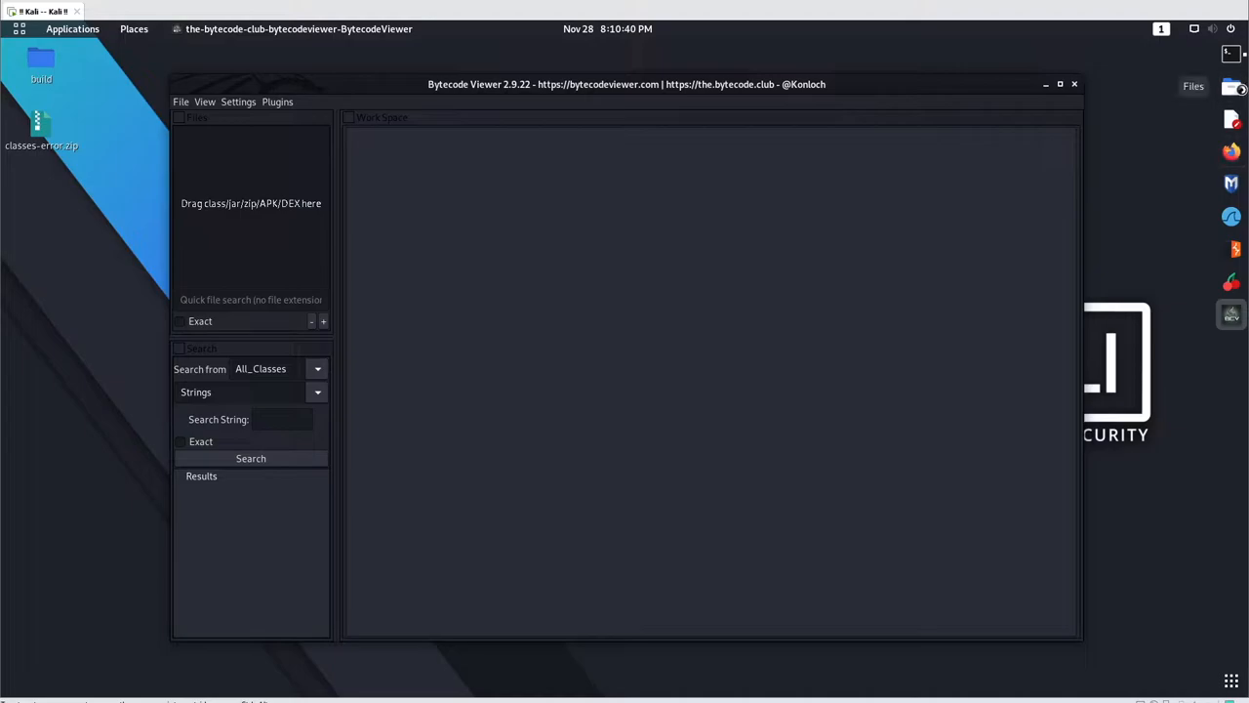
click(195, 29)
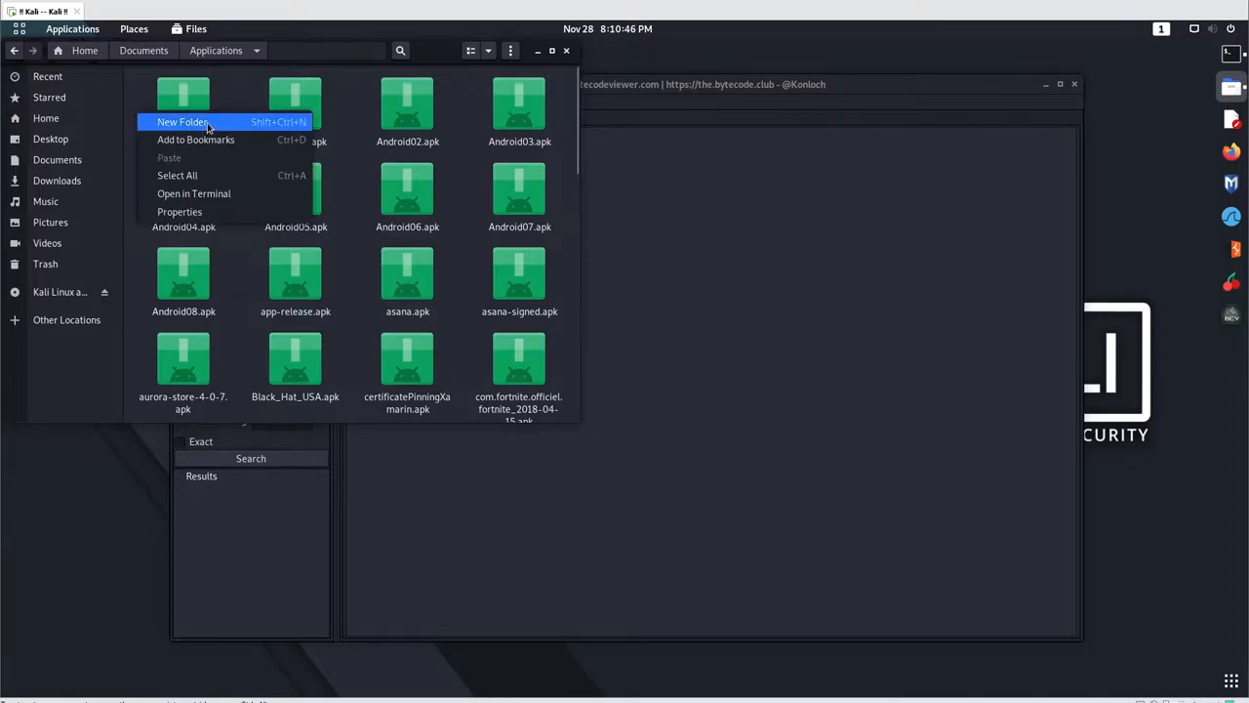
Step: Create an 'Android 02' folder, copy Android02.apk into it, and open it in Archive Manager
click(183, 121)
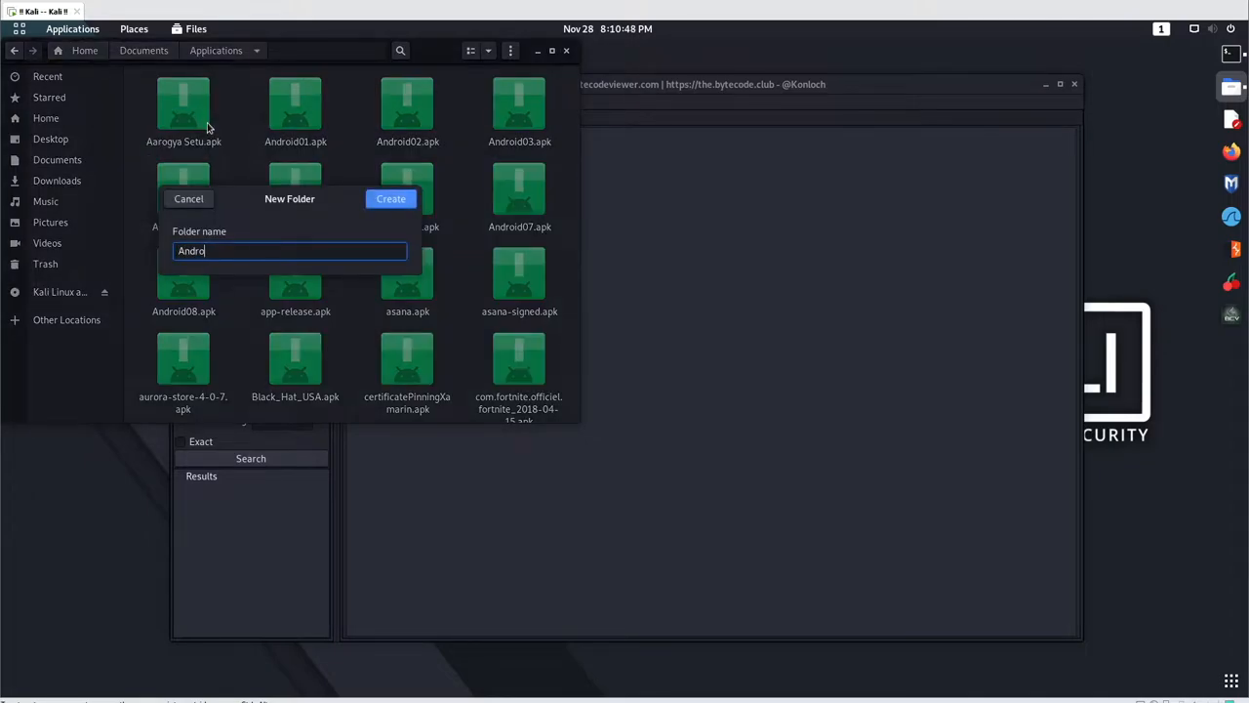
click(390, 199)
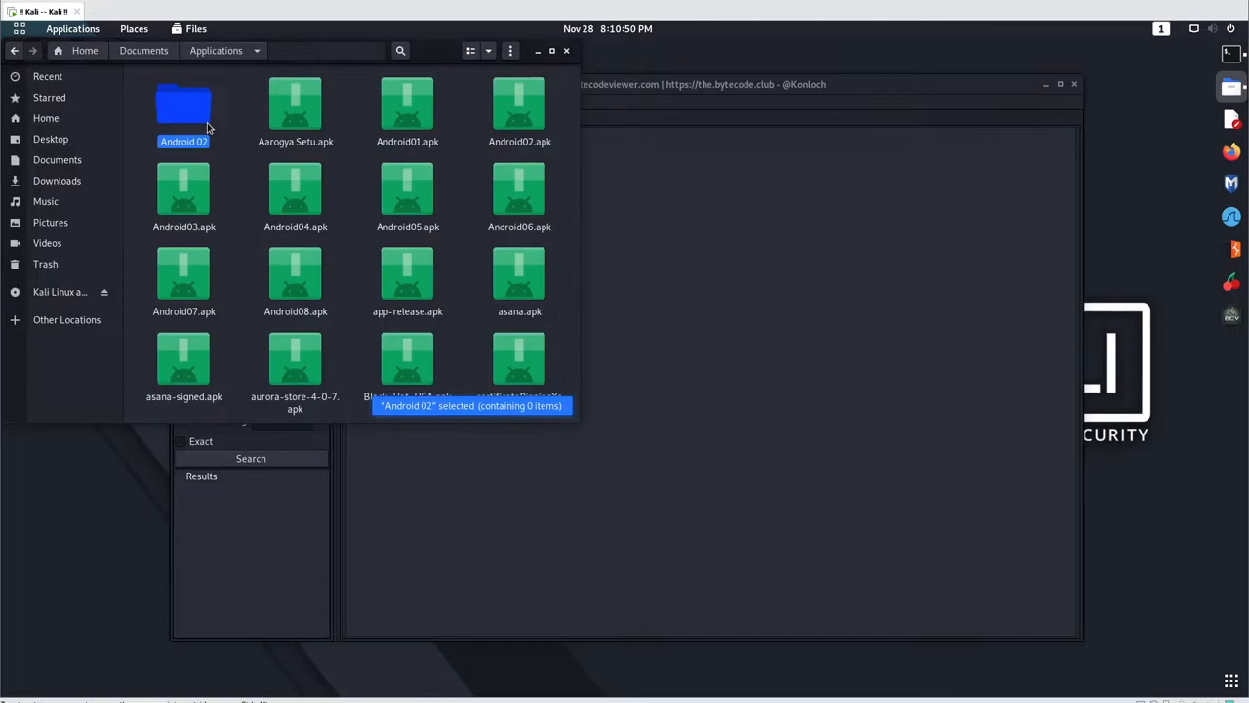
right_click(519, 107)
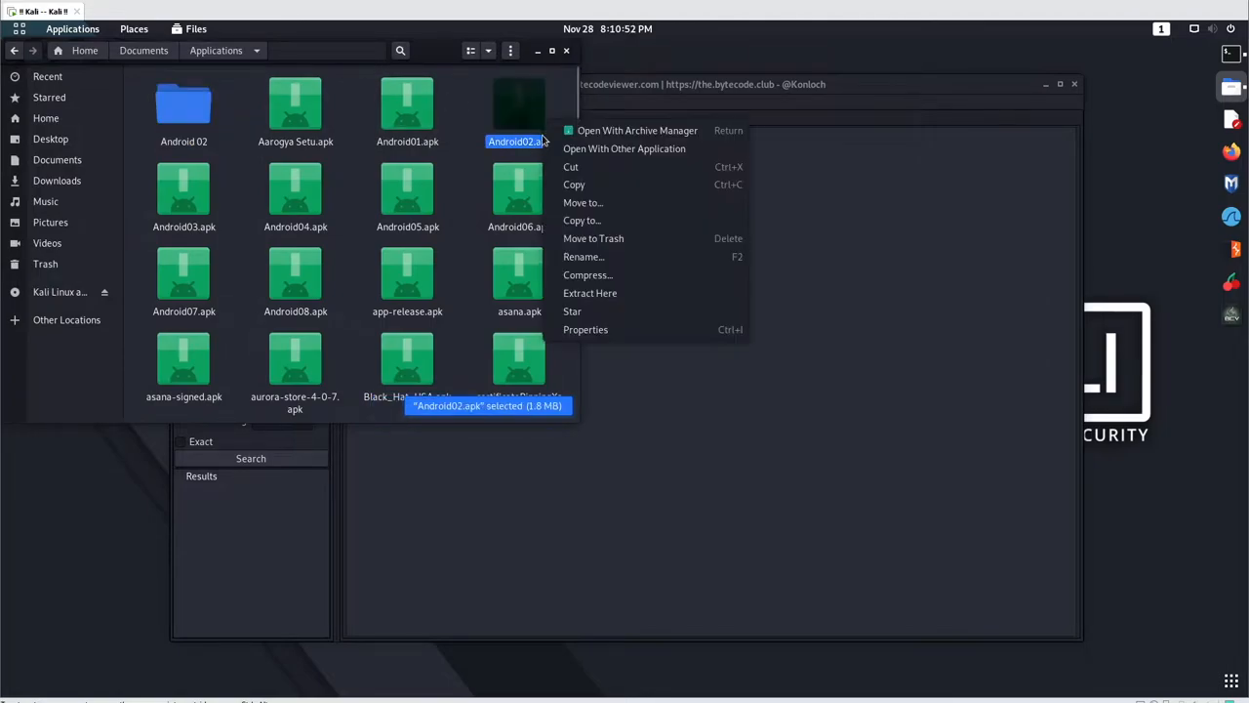
click(184, 105)
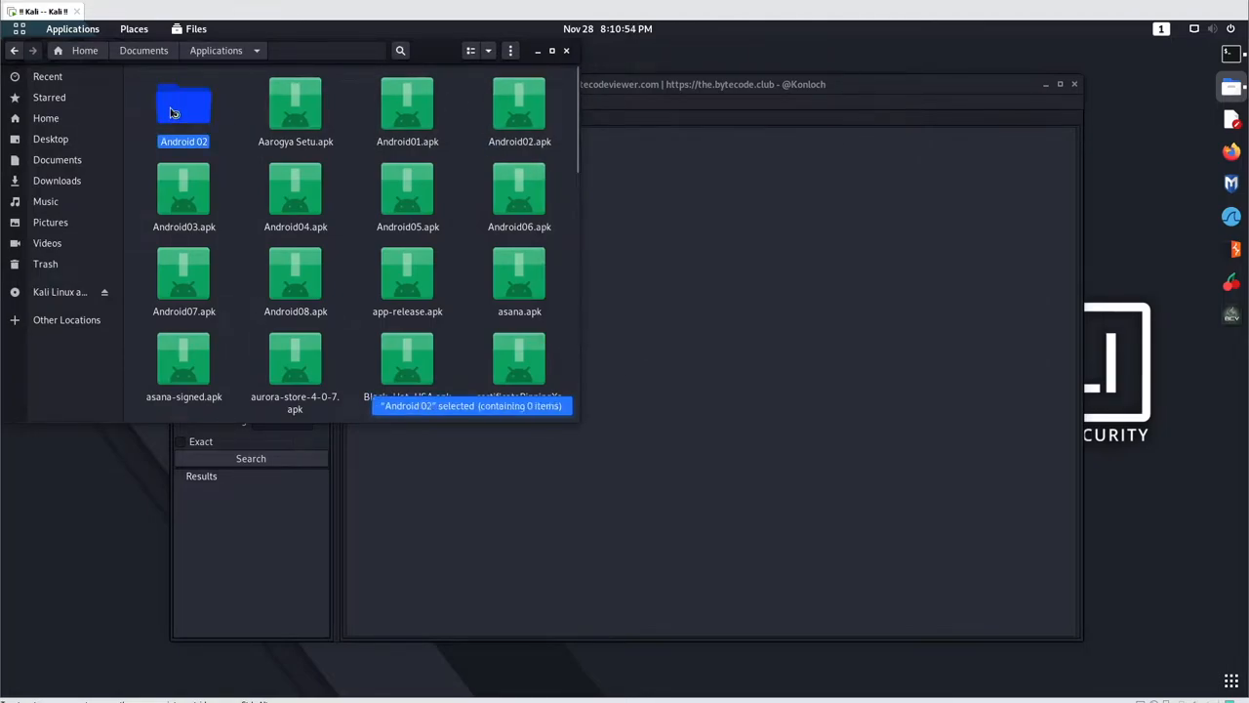
double_click(184, 105)
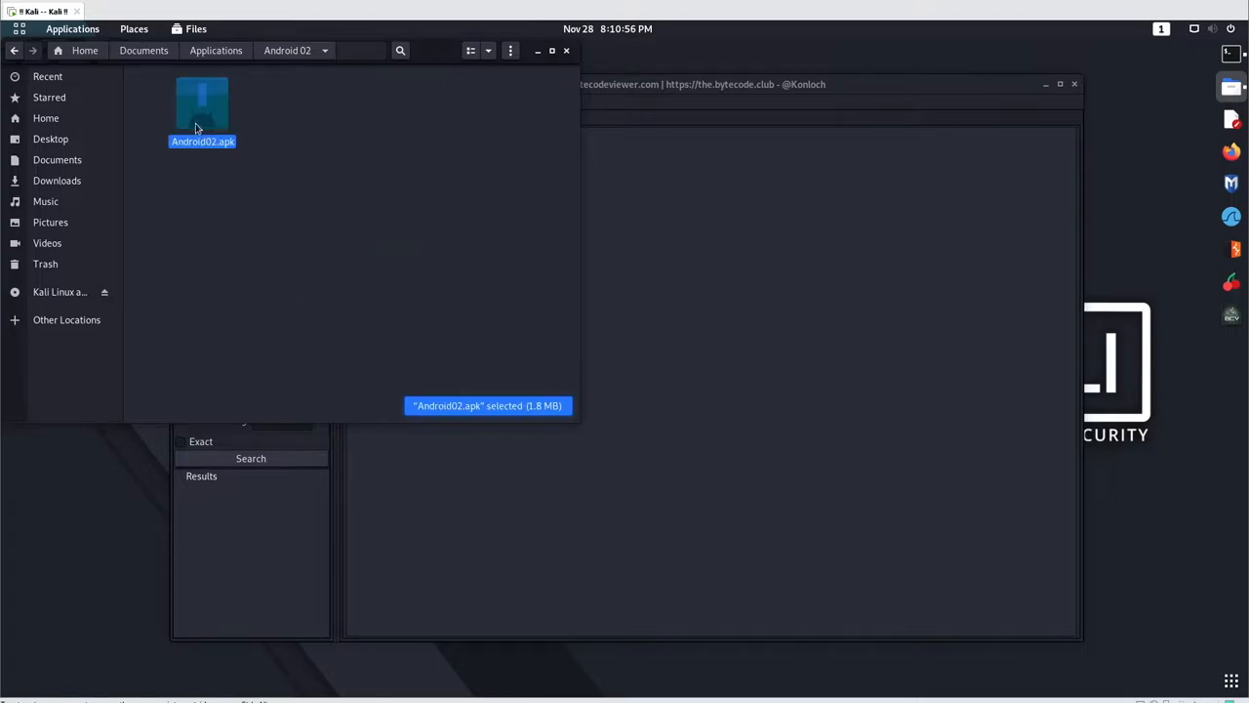
double_click(202, 104)
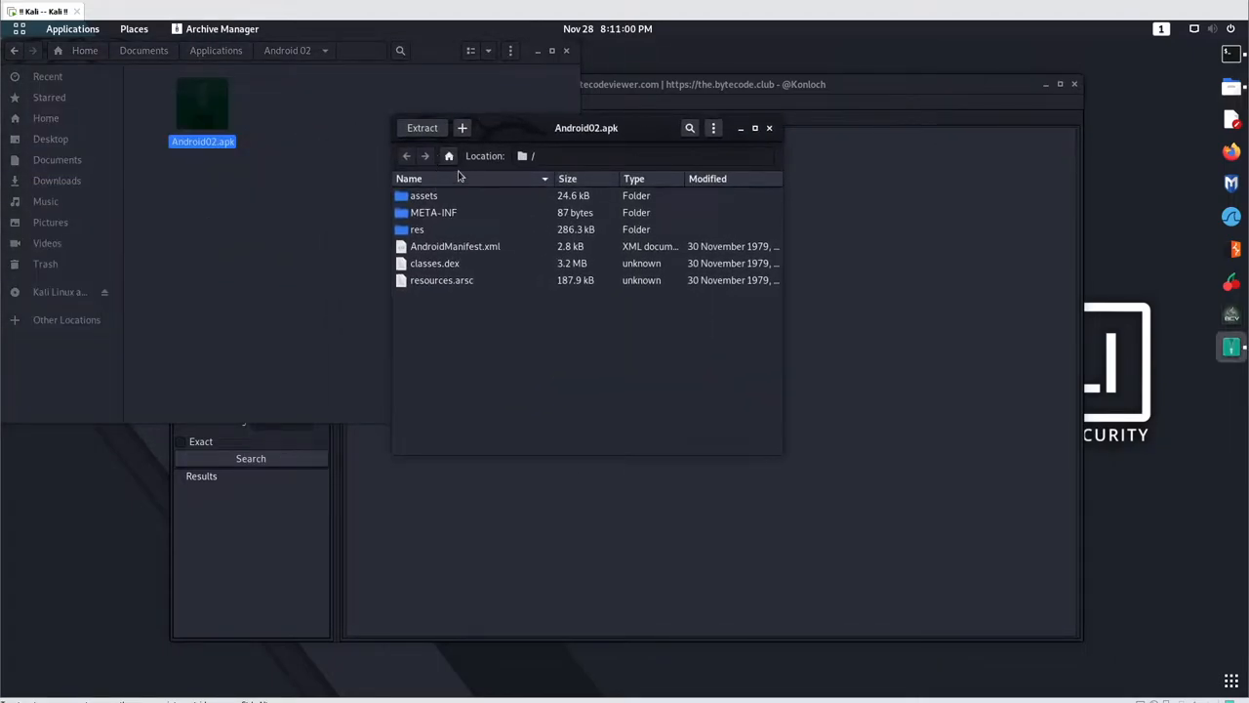
Step: Extract all Android02.apk contents into Android 02, close Archive Manager, and return to Bytecode Viewer
click(422, 128)
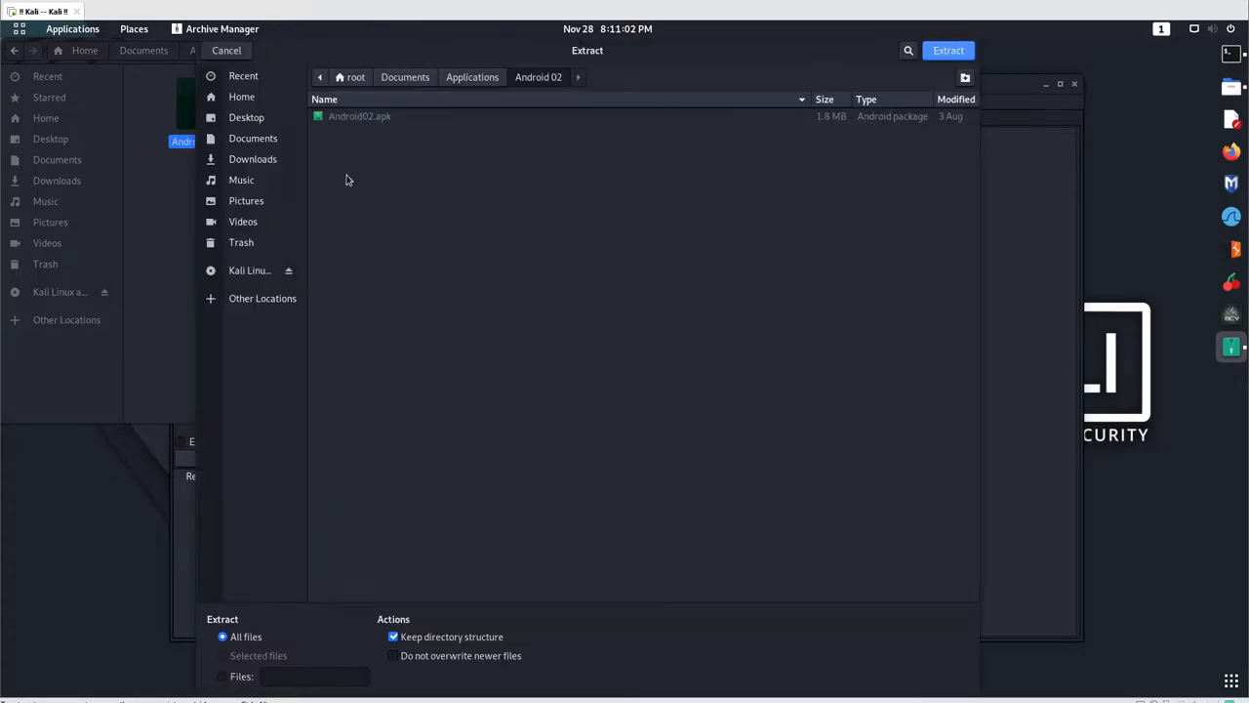
click(946, 50)
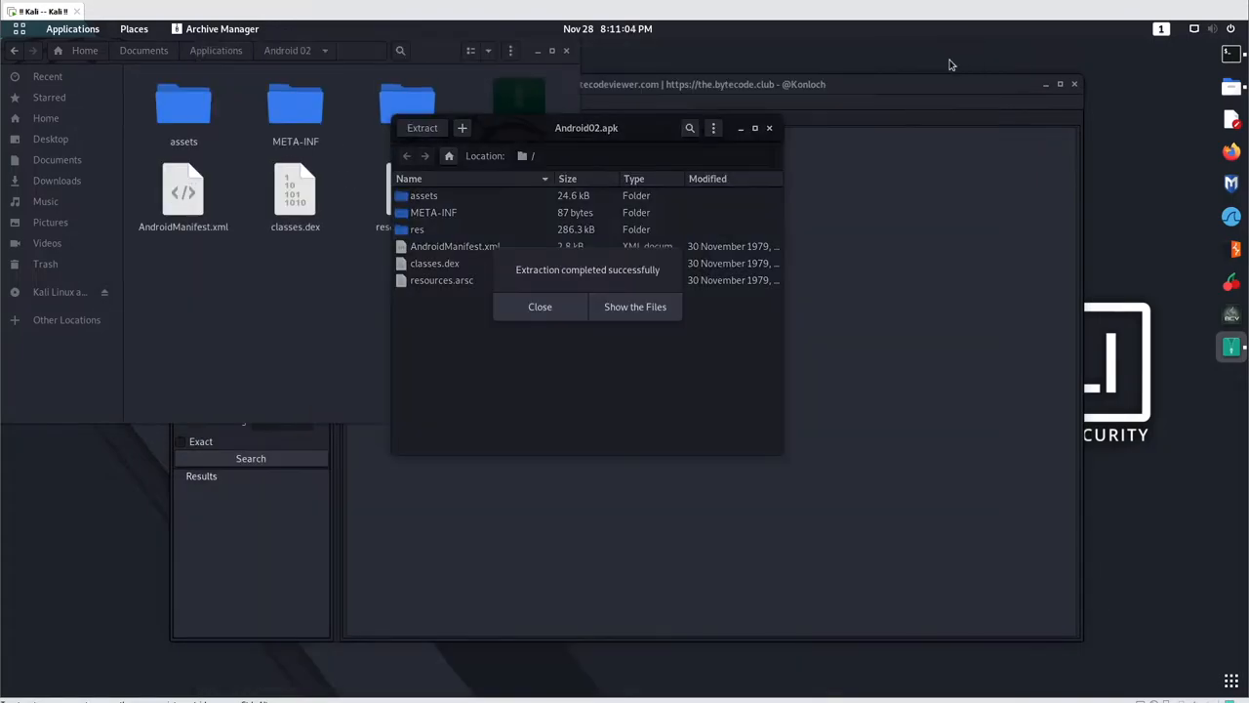
click(539, 306)
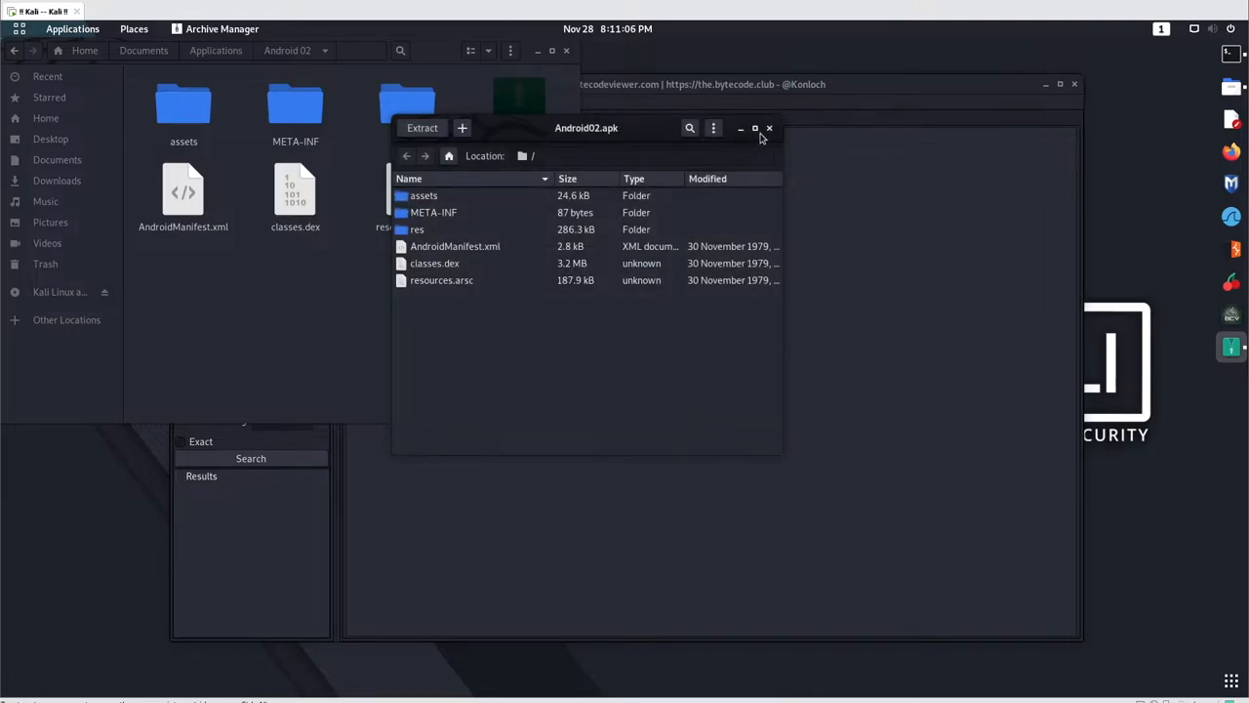
click(769, 128)
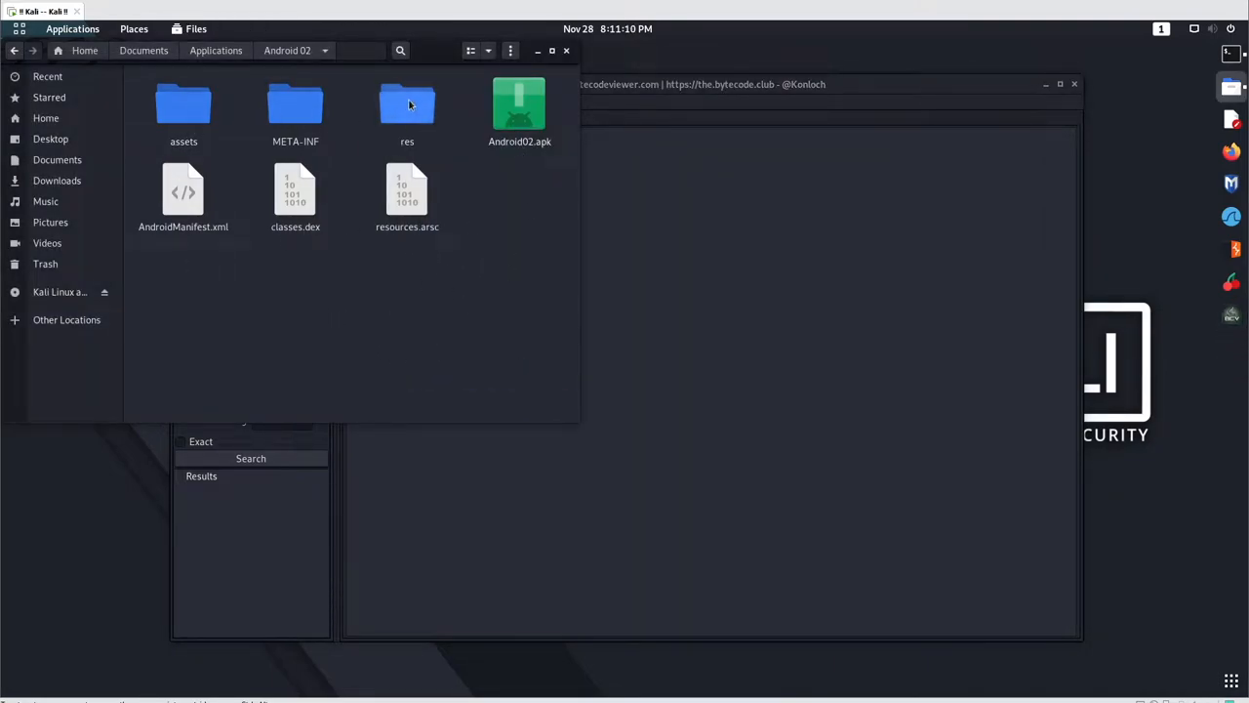
click(294, 190)
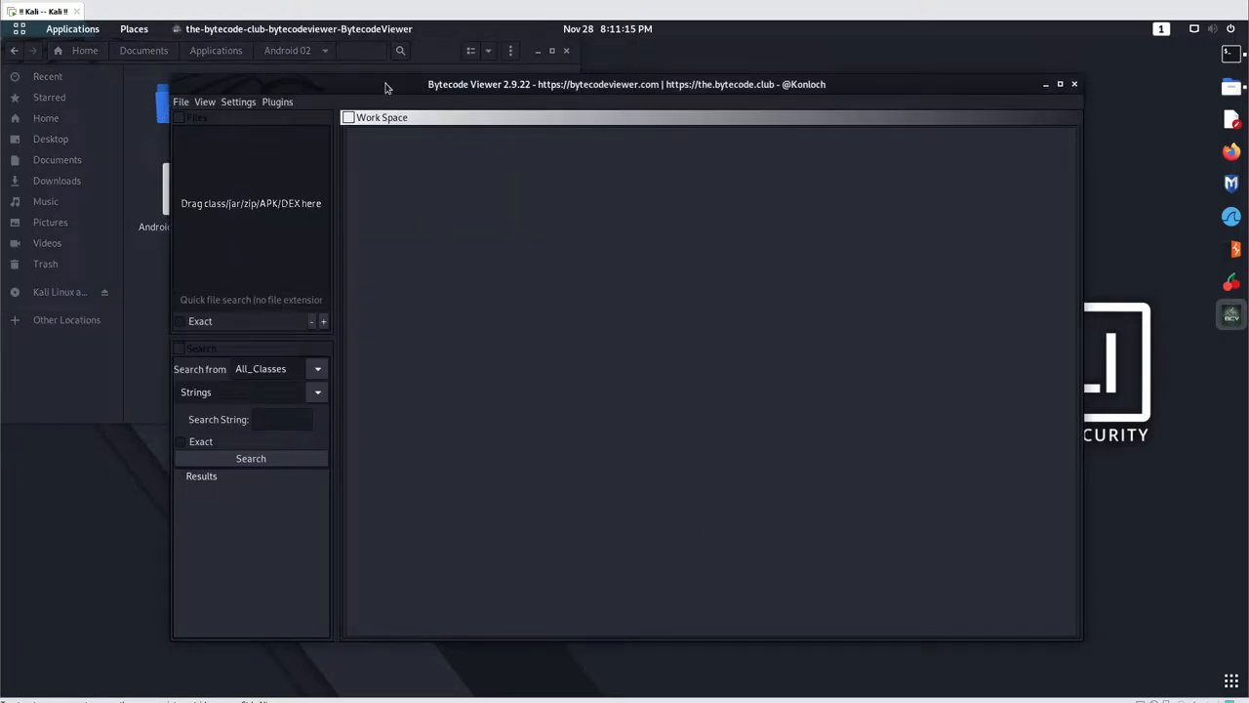
Step: Add Android02.apk from /root/Documents/Applications to the workspace via File > Add
click(391, 114)
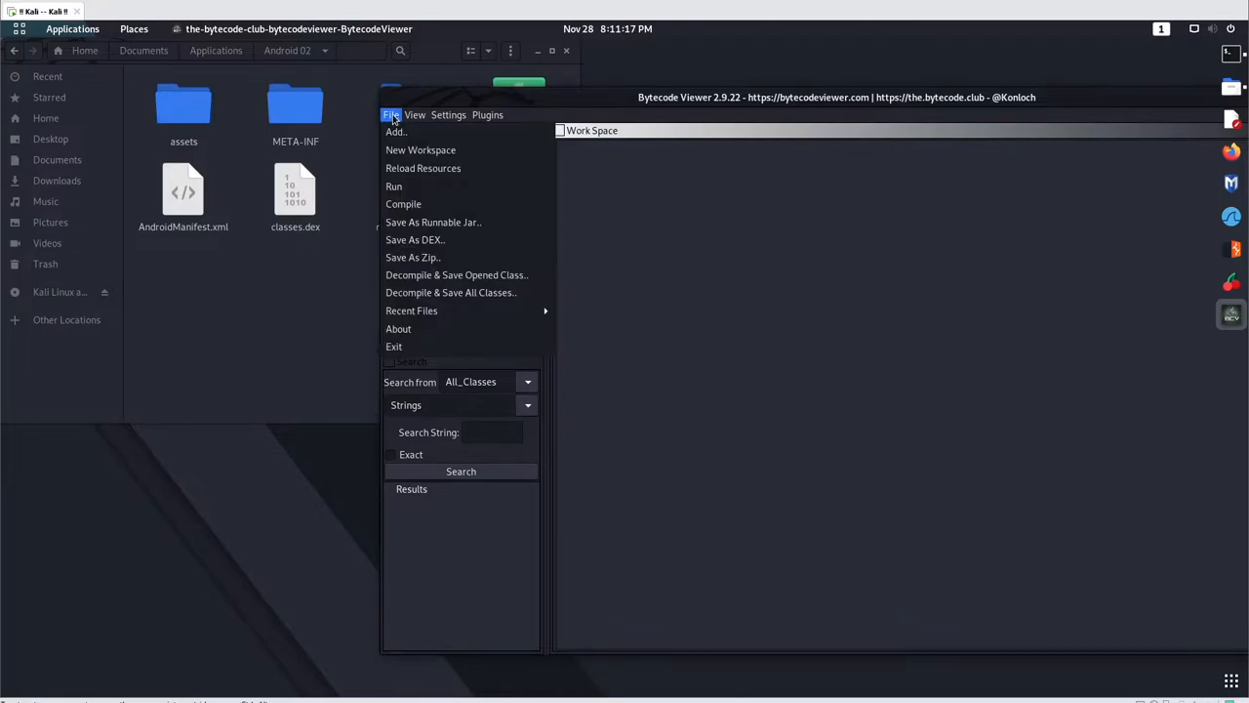
mouse_move(397, 132)
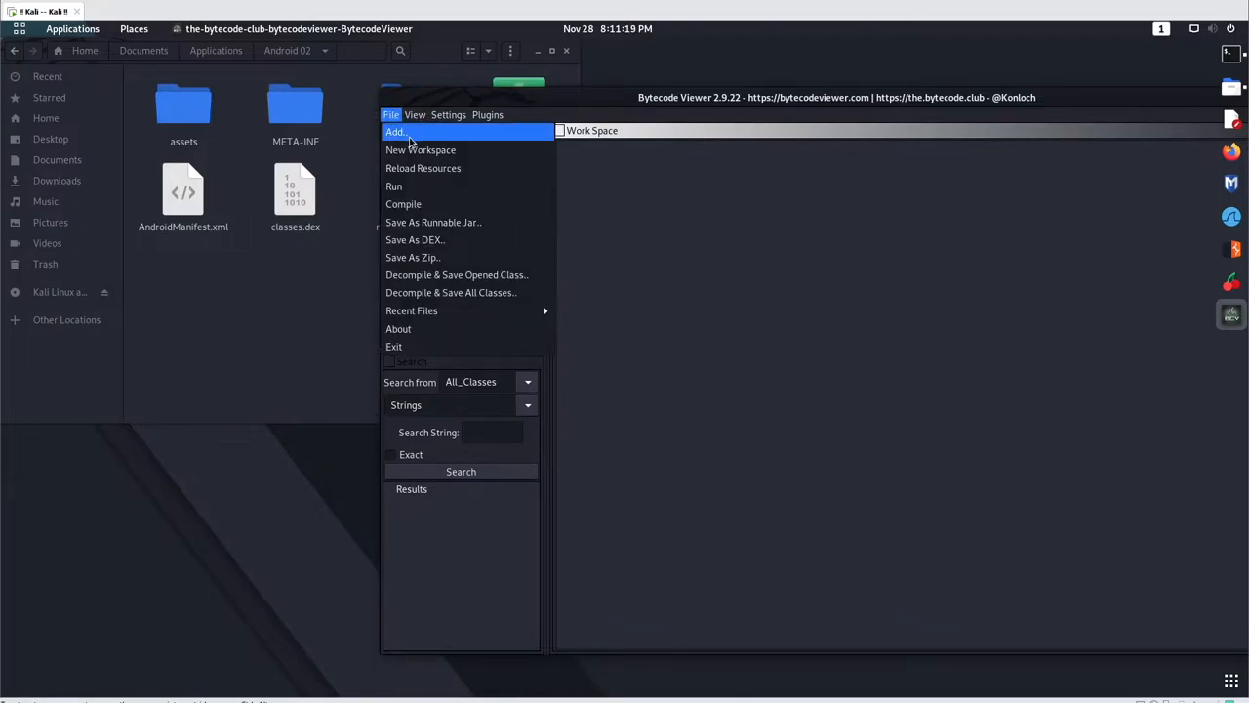
click(395, 131)
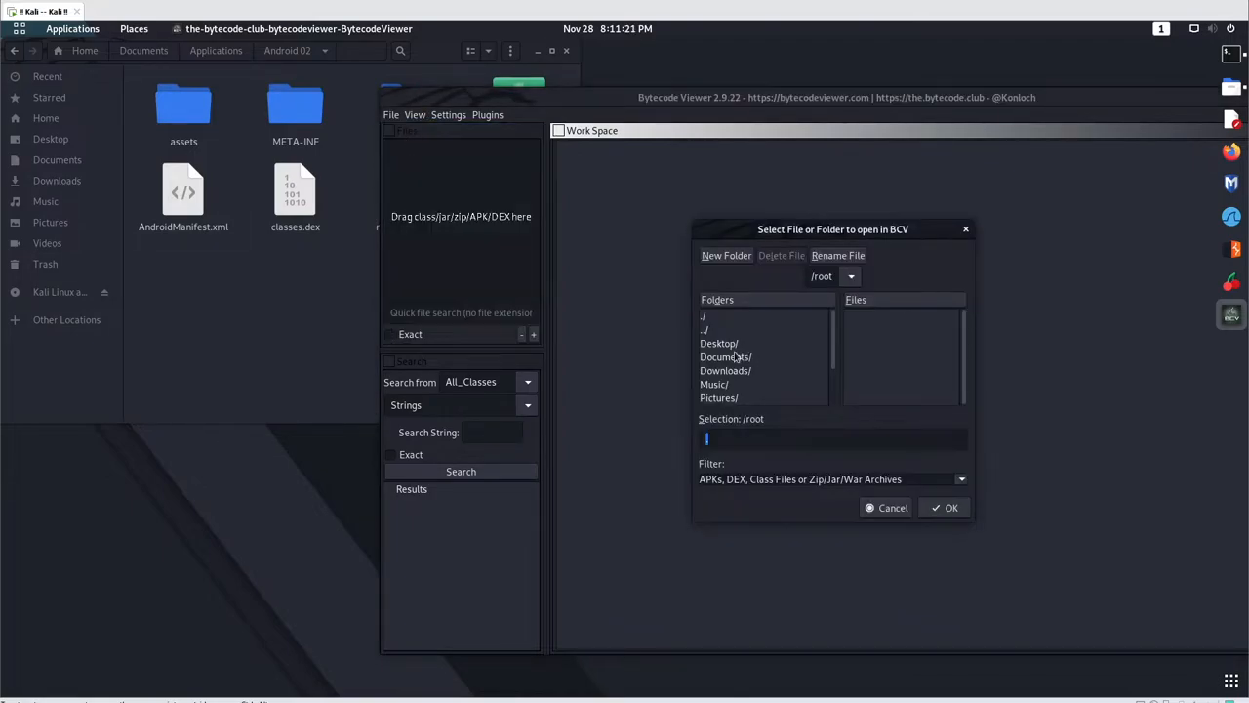
double_click(725, 356)
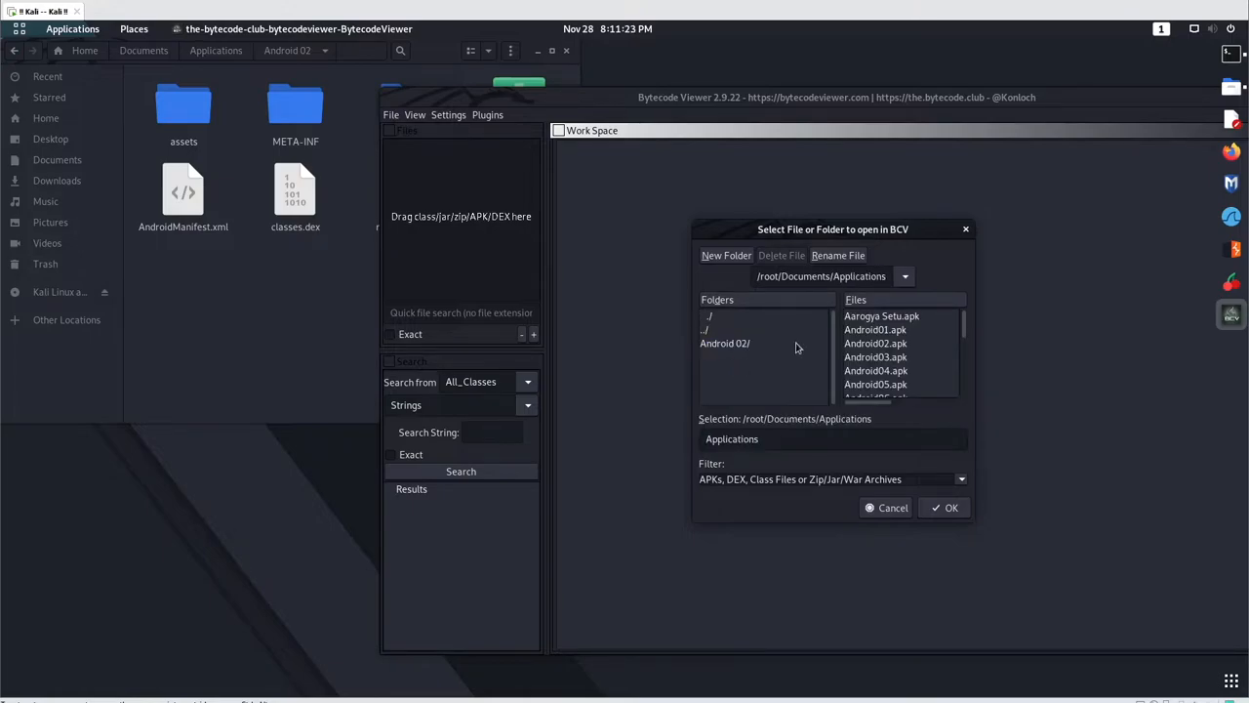
click(875, 343)
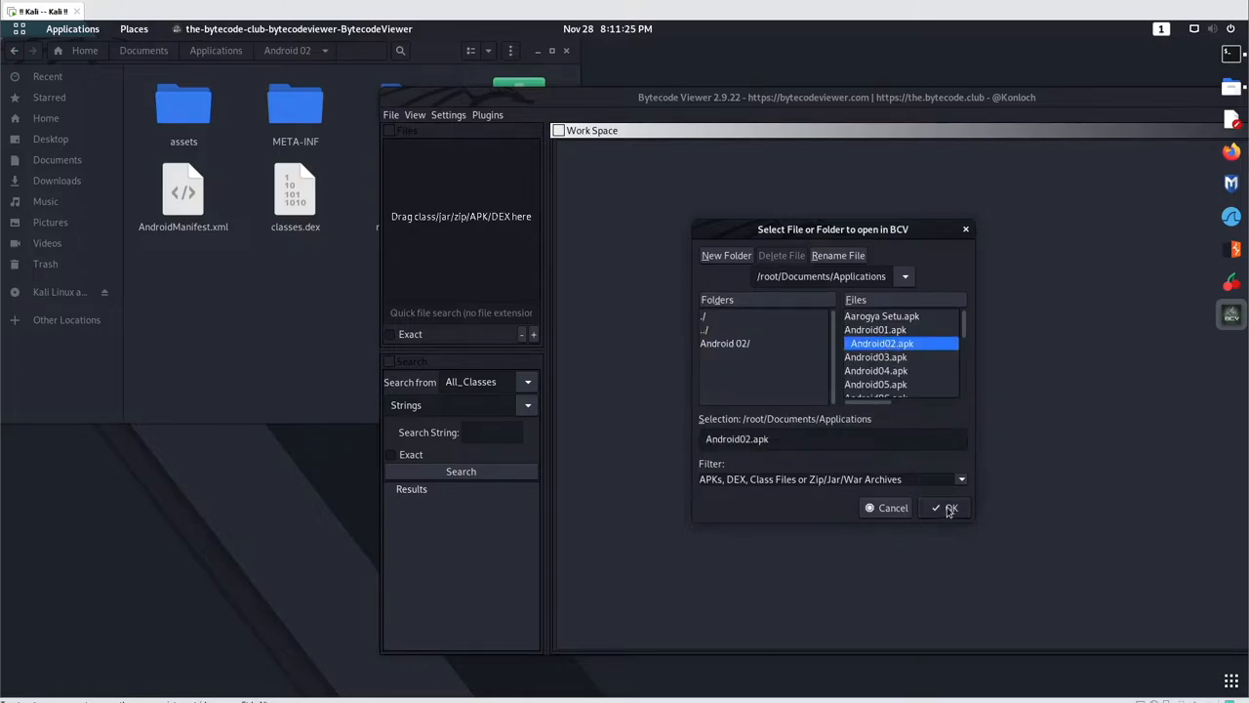
click(949, 508)
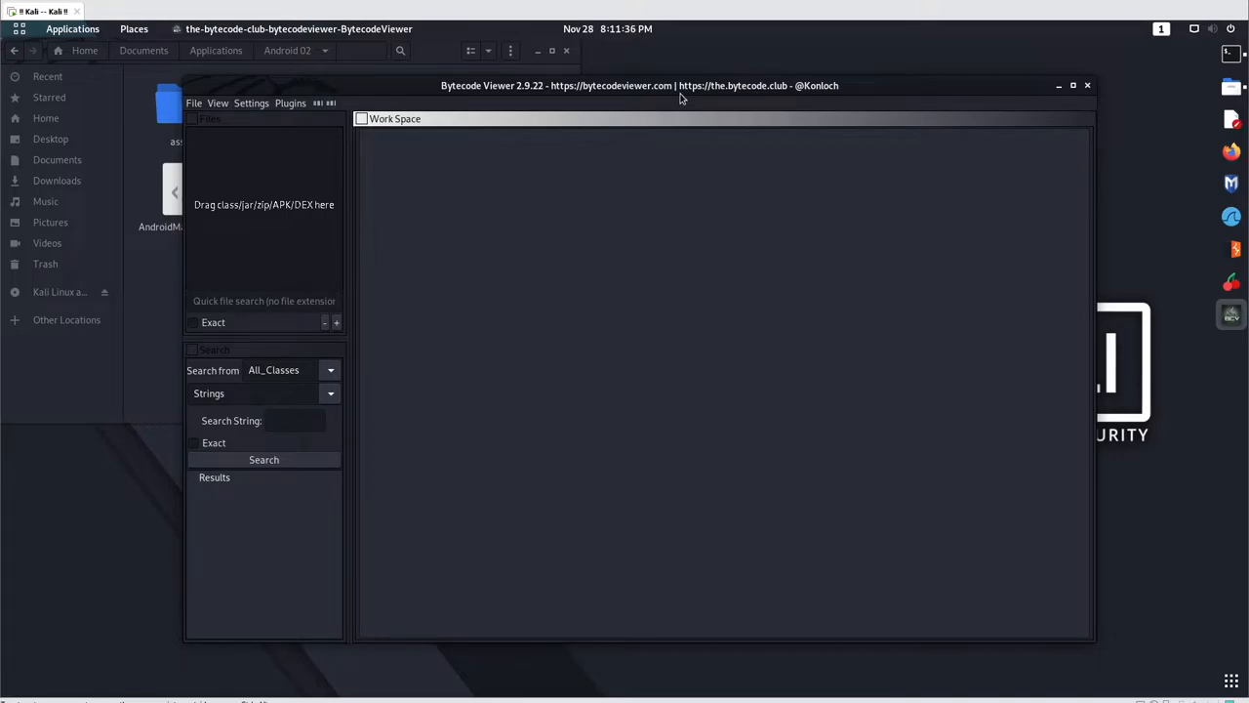
mouse_move(628, 247)
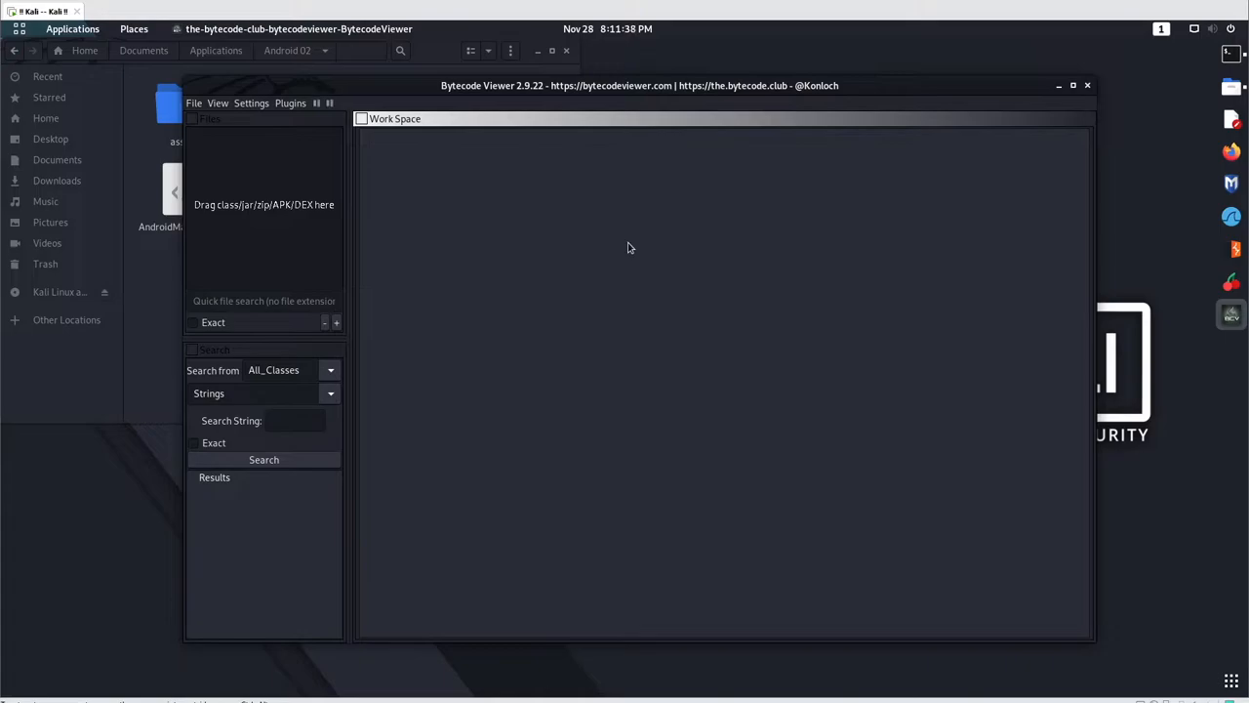
Step: Browse the View > Pane 1 decompiler submenus, including Krakatau, JD-GUI and CFR
click(251, 103)
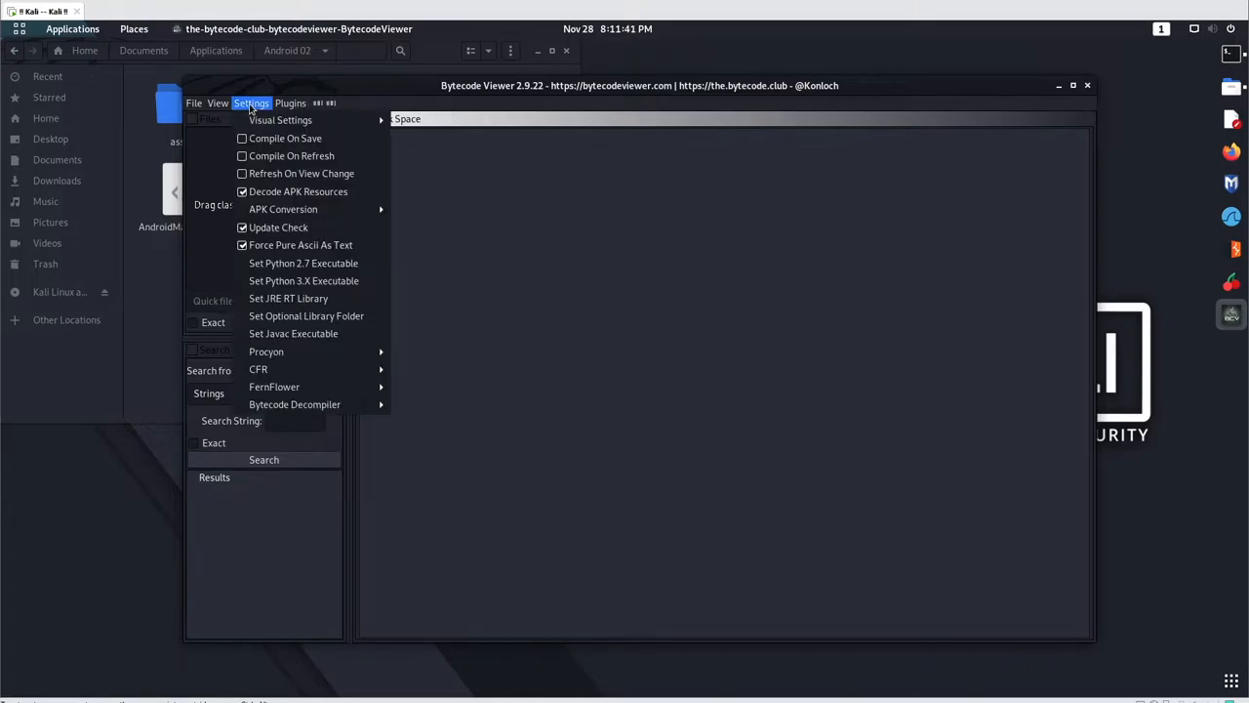
click(217, 103)
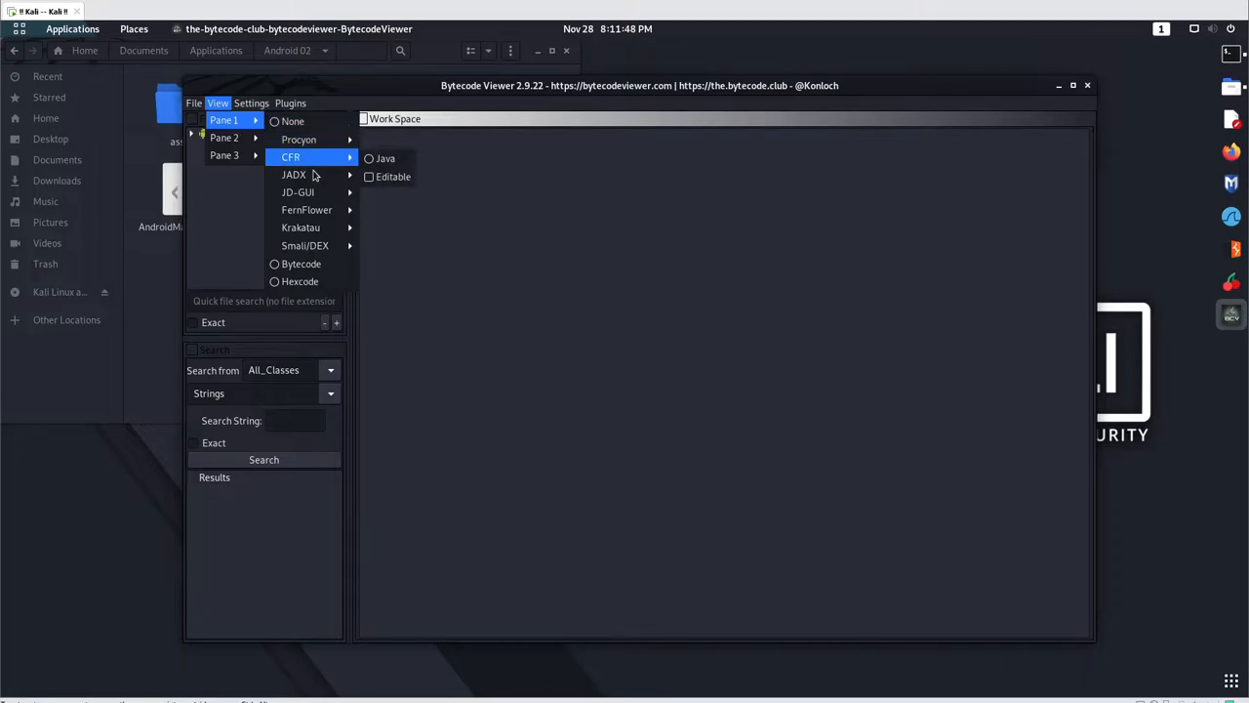
mouse_move(315, 157)
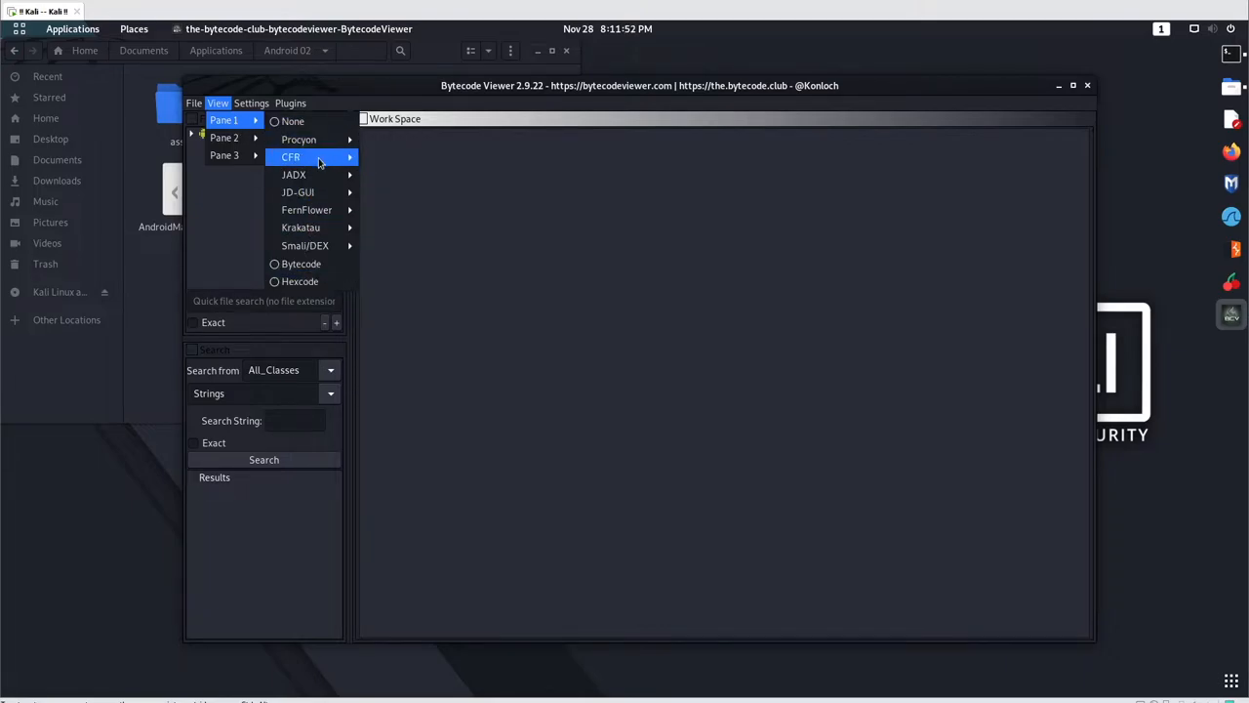
mouse_move(313, 174)
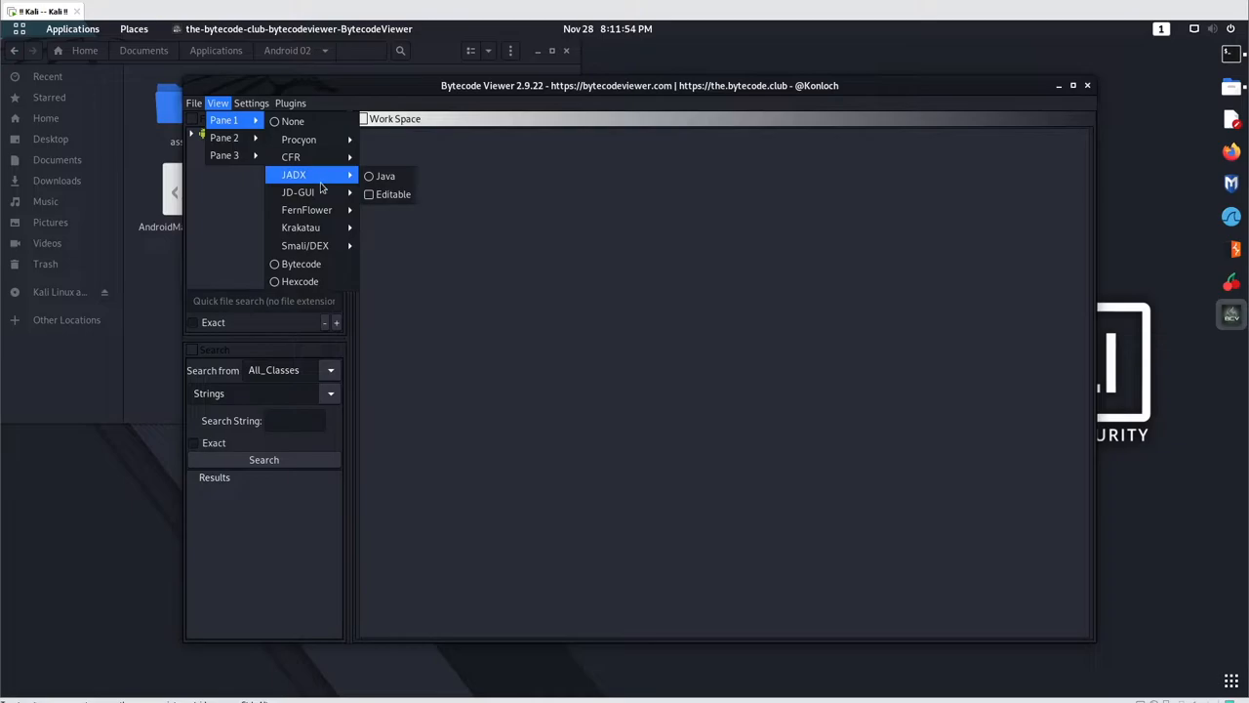
mouse_move(300, 227)
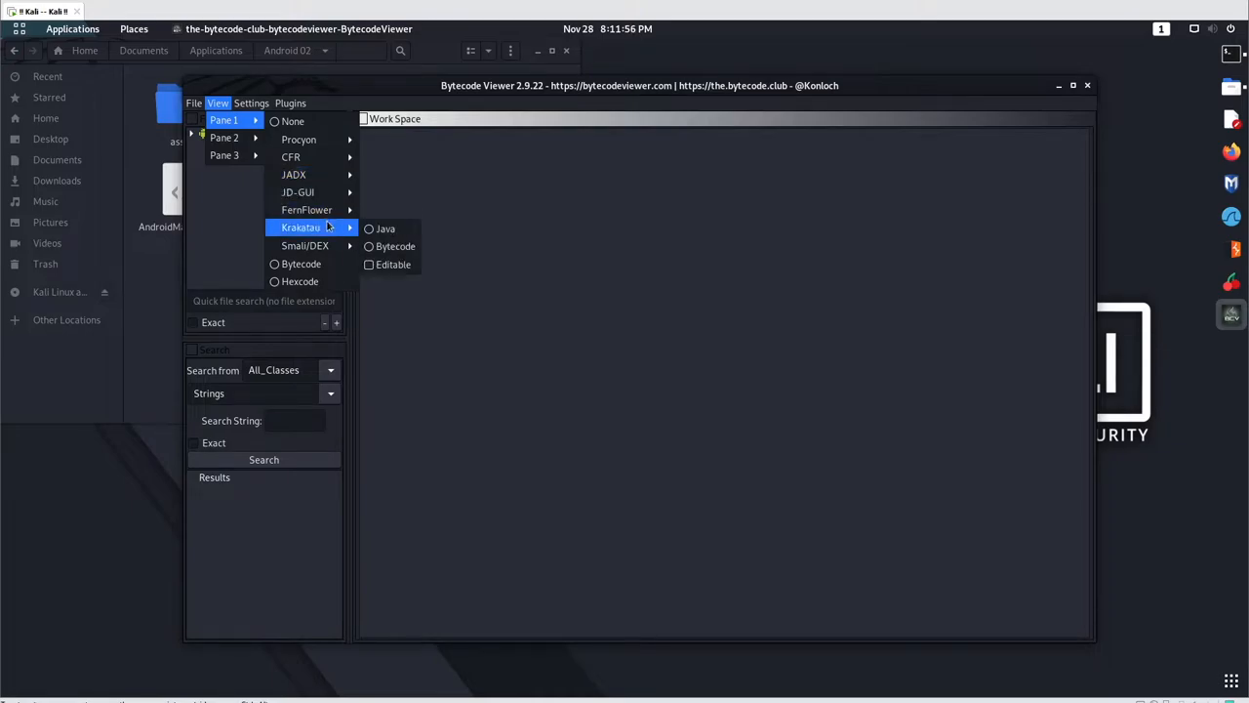
mouse_move(301, 263)
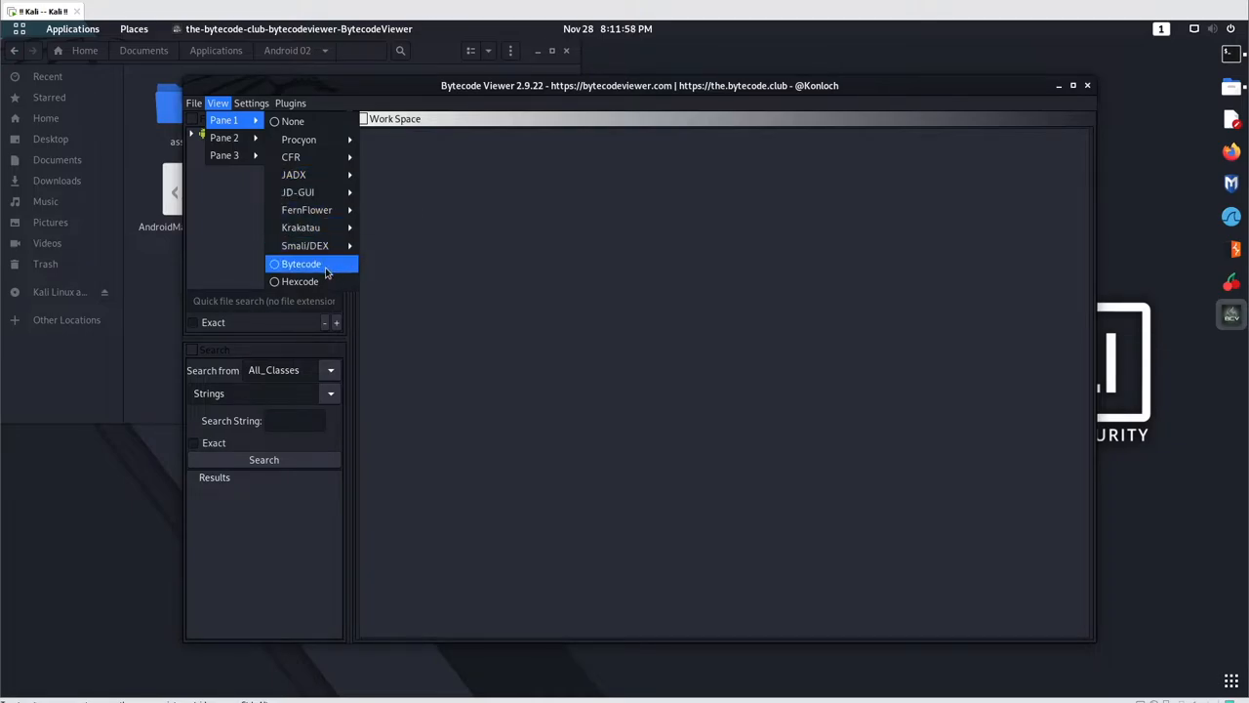
mouse_move(546, 145)
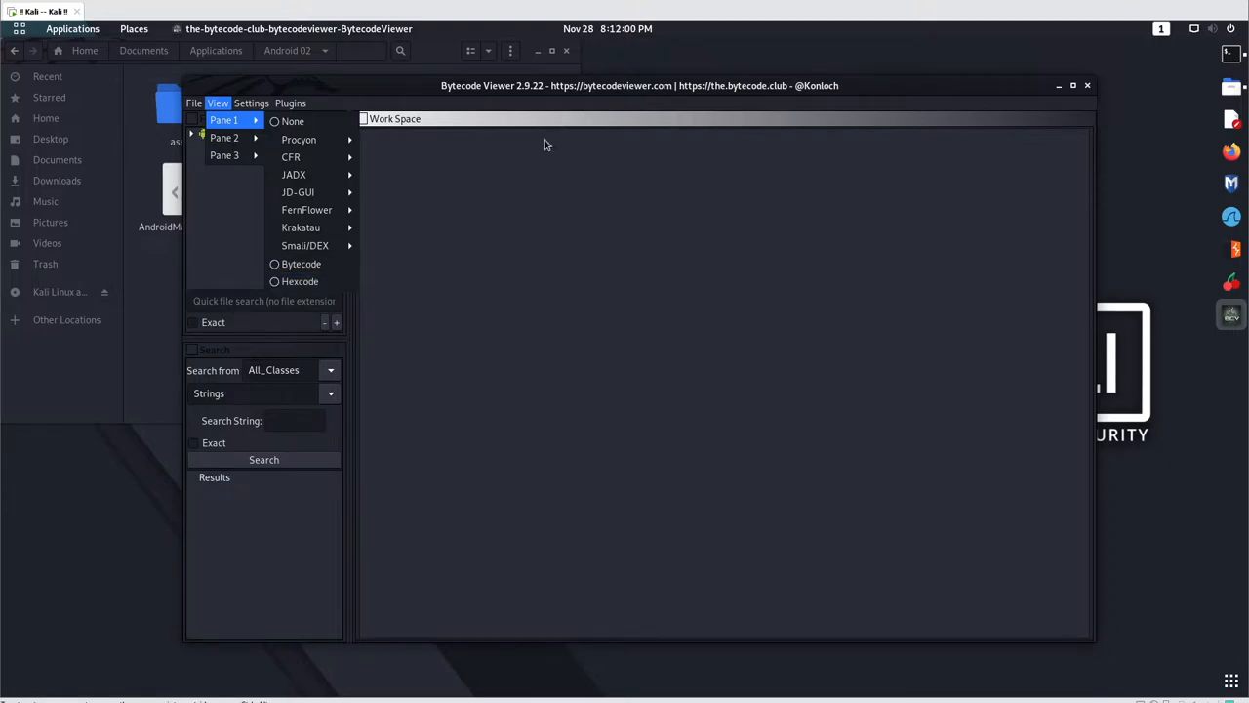
mouse_move(300, 227)
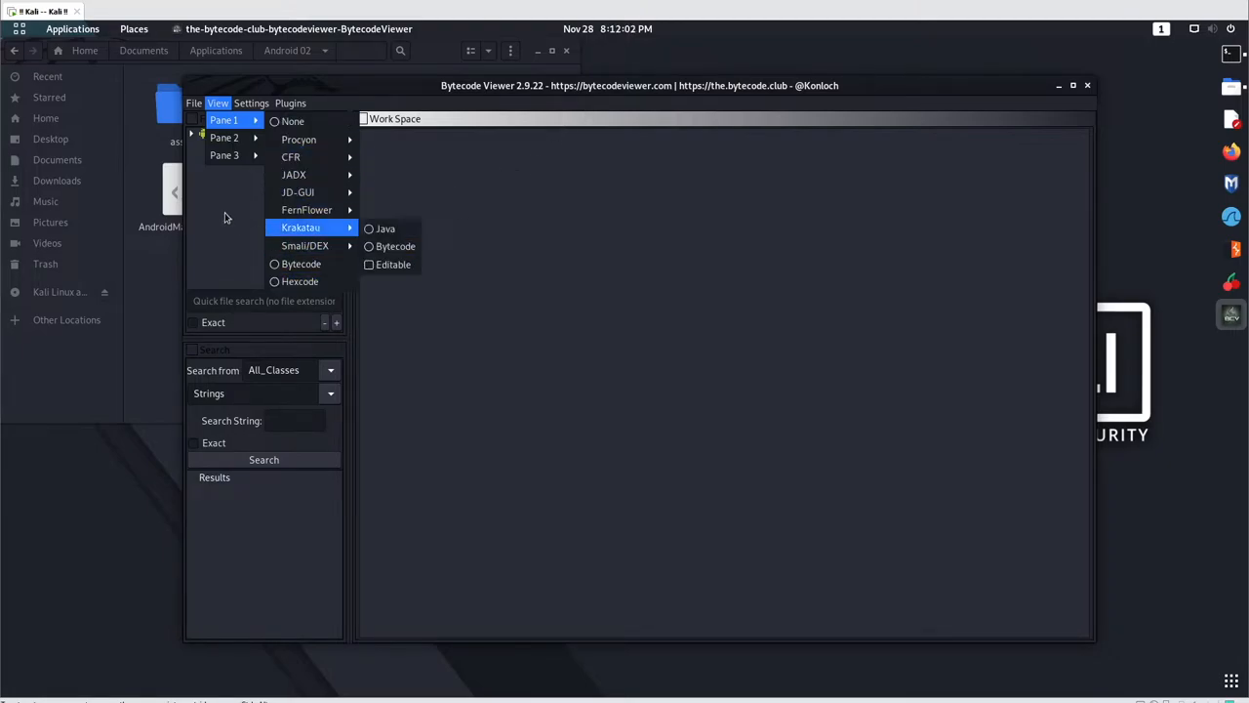
mouse_move(298, 192)
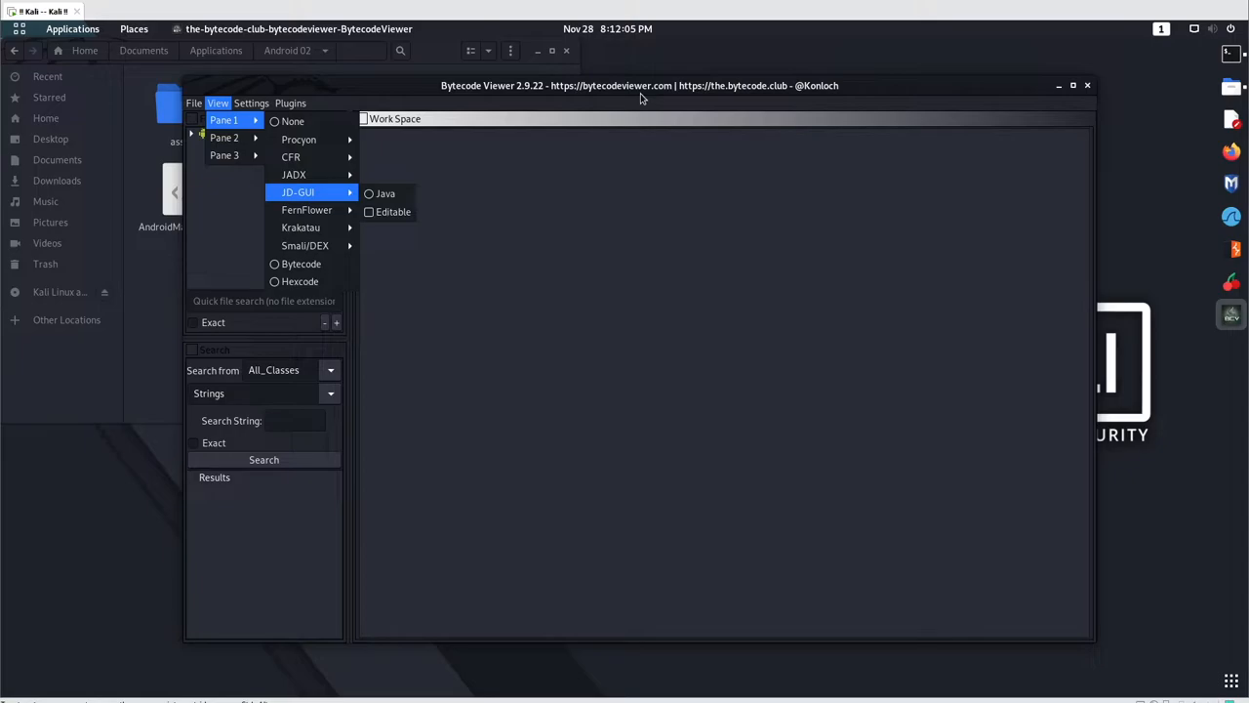
mouse_move(1080, 93)
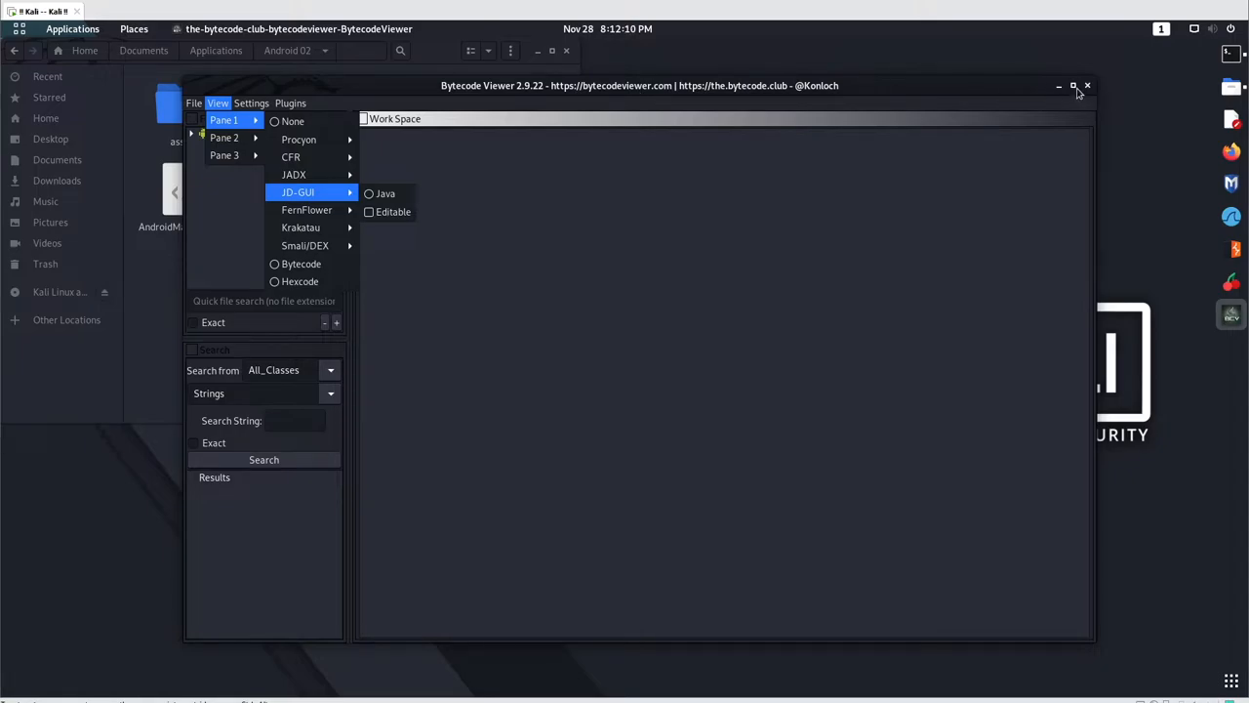
Step: Maximize the window and open com/pentesterlab/android02/MainActivity.class from Android02.apk
click(1072, 86)
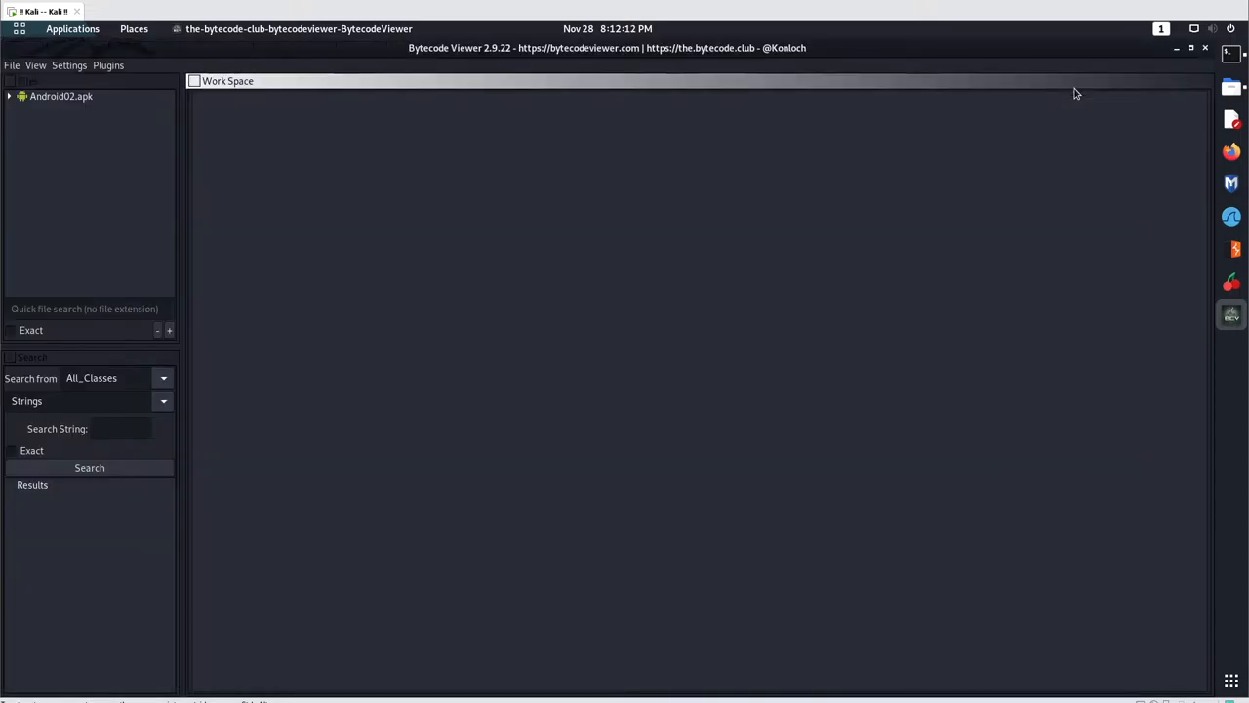
mouse_move(253, 142)
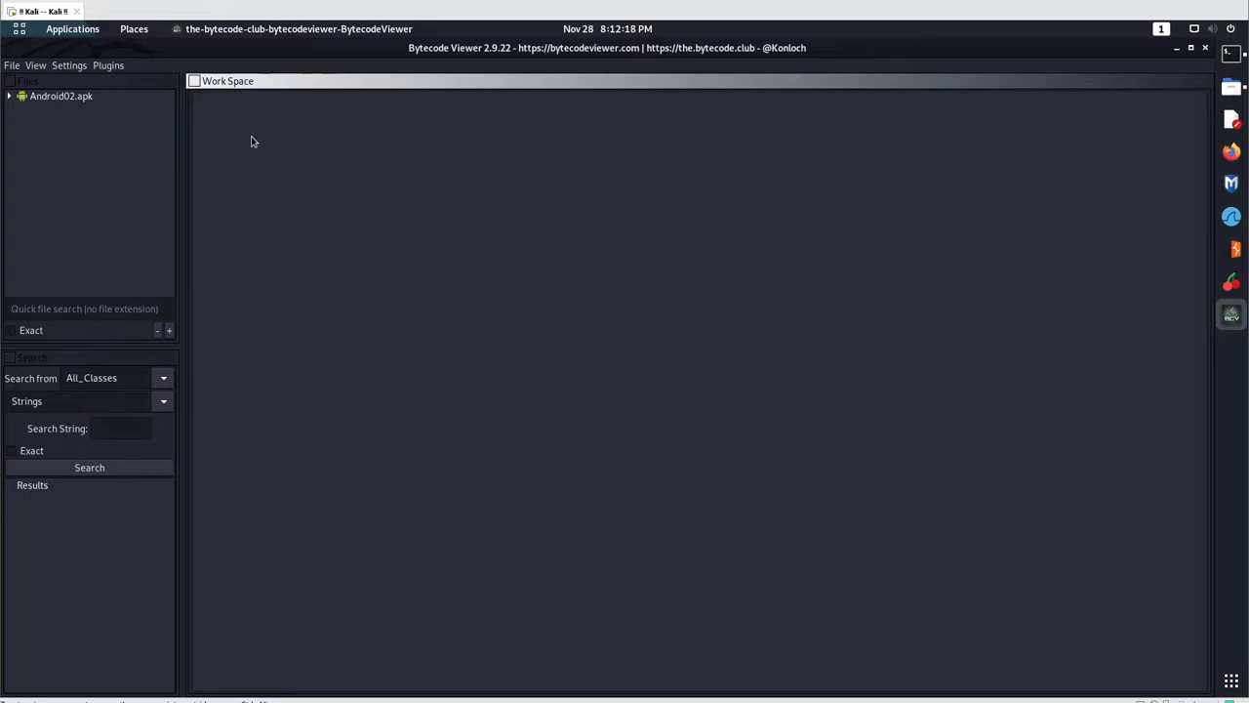
click(36, 64)
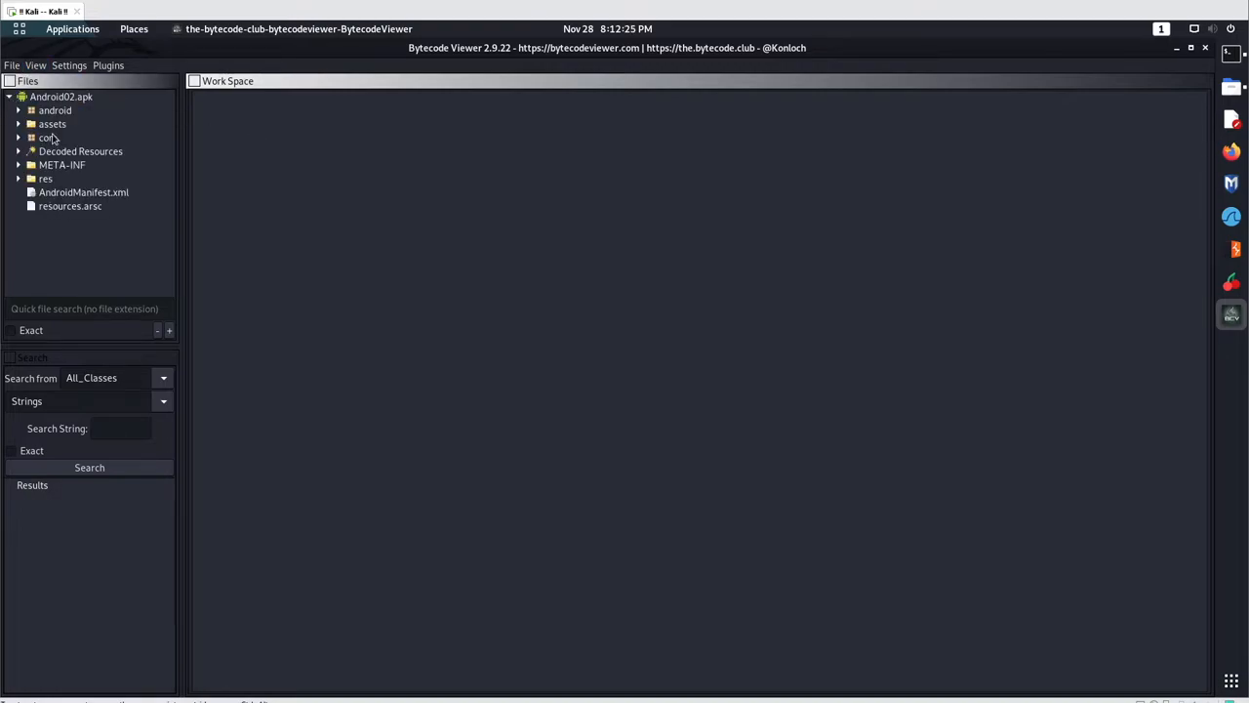
click(47, 136)
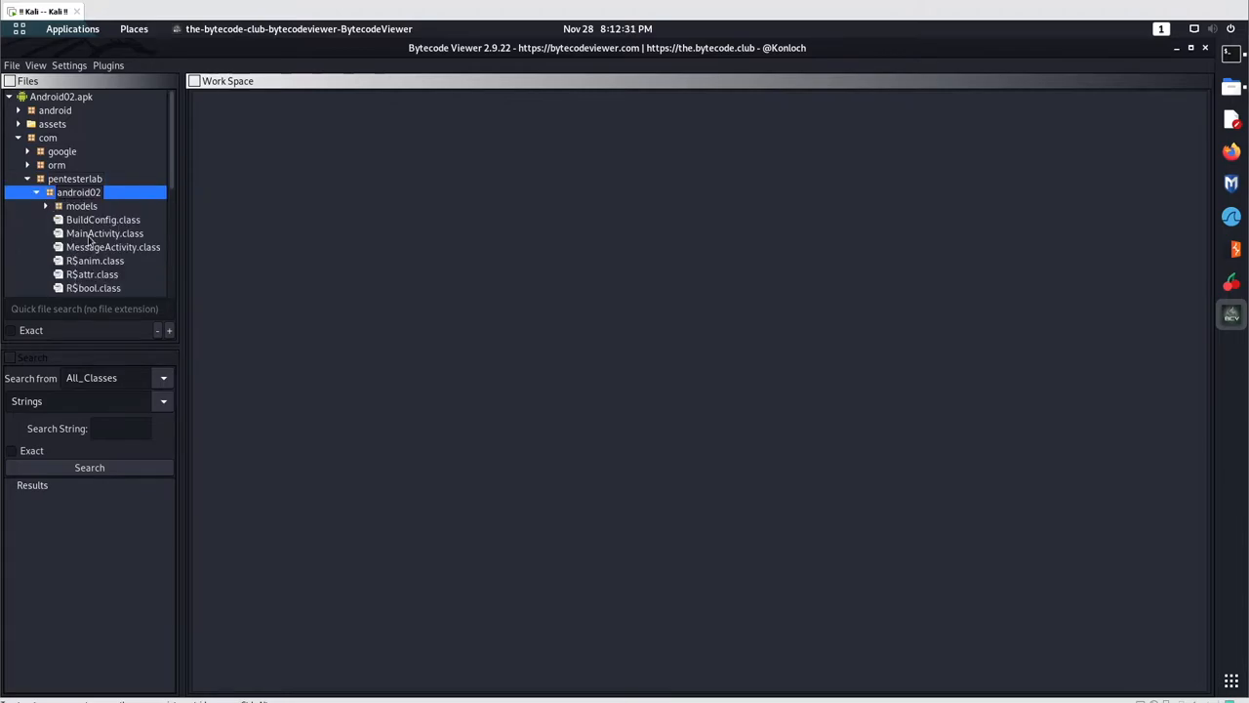
double_click(104, 232)
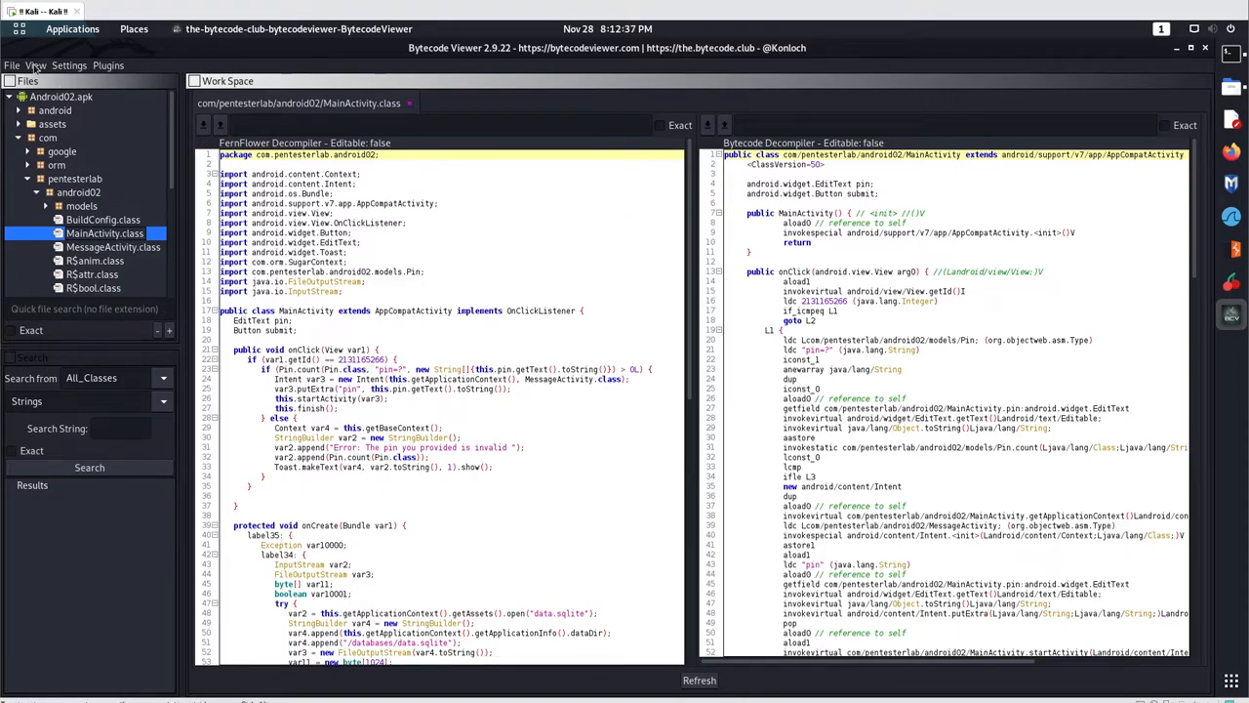
Step: Set Pane 3 to Krakatau, which raises the 'You need to set Python!' warning
click(35, 65)
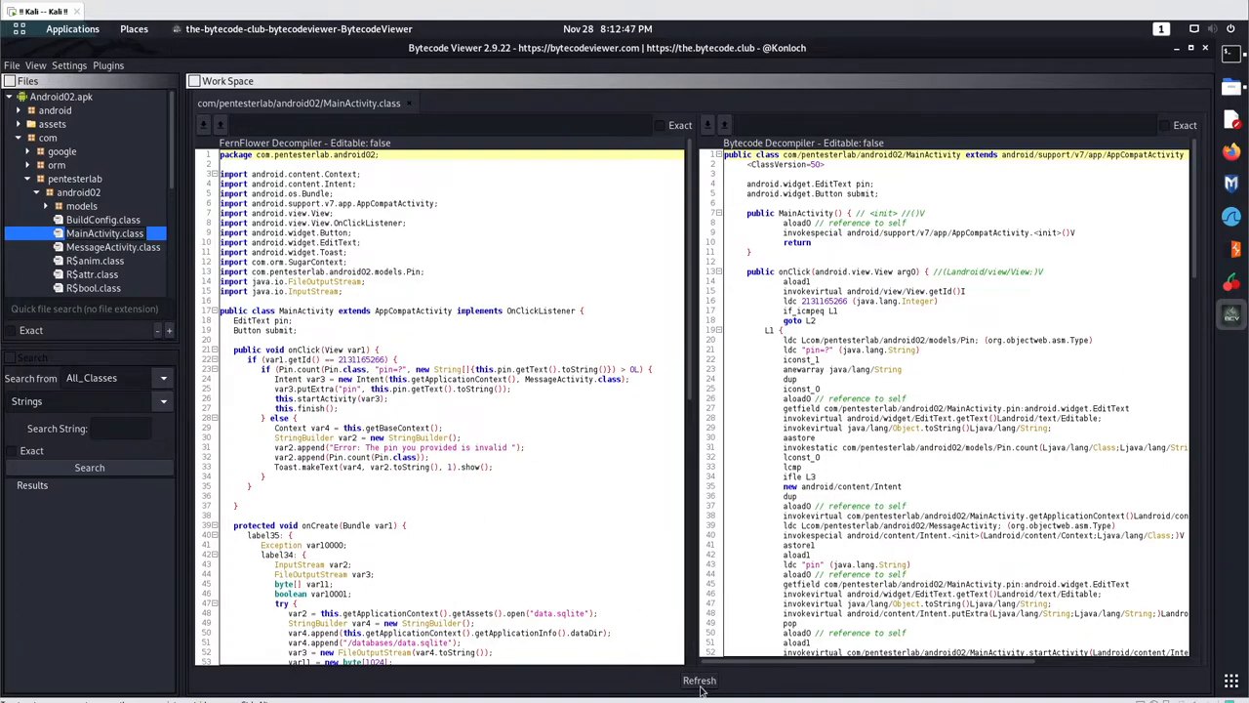
mouse_move(709, 564)
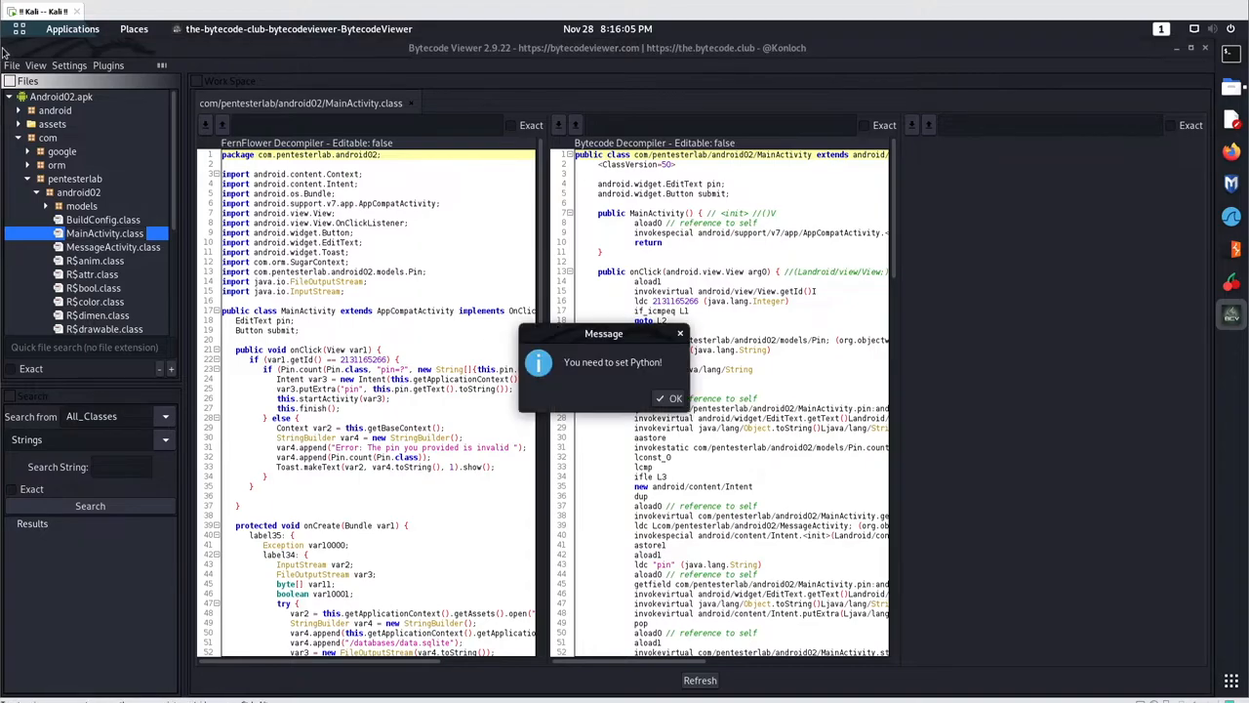
Step: Dismiss the Python warning and switch Pane 3 to Procyon's Java output
click(669, 398)
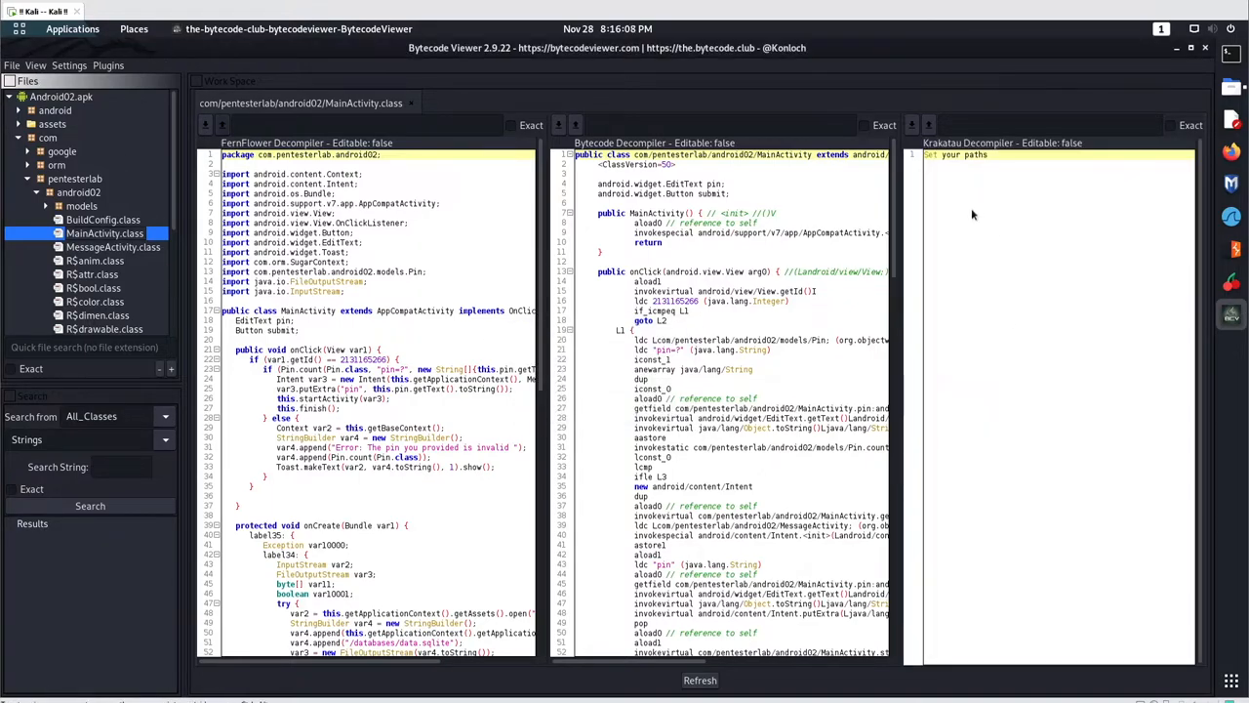
click(35, 65)
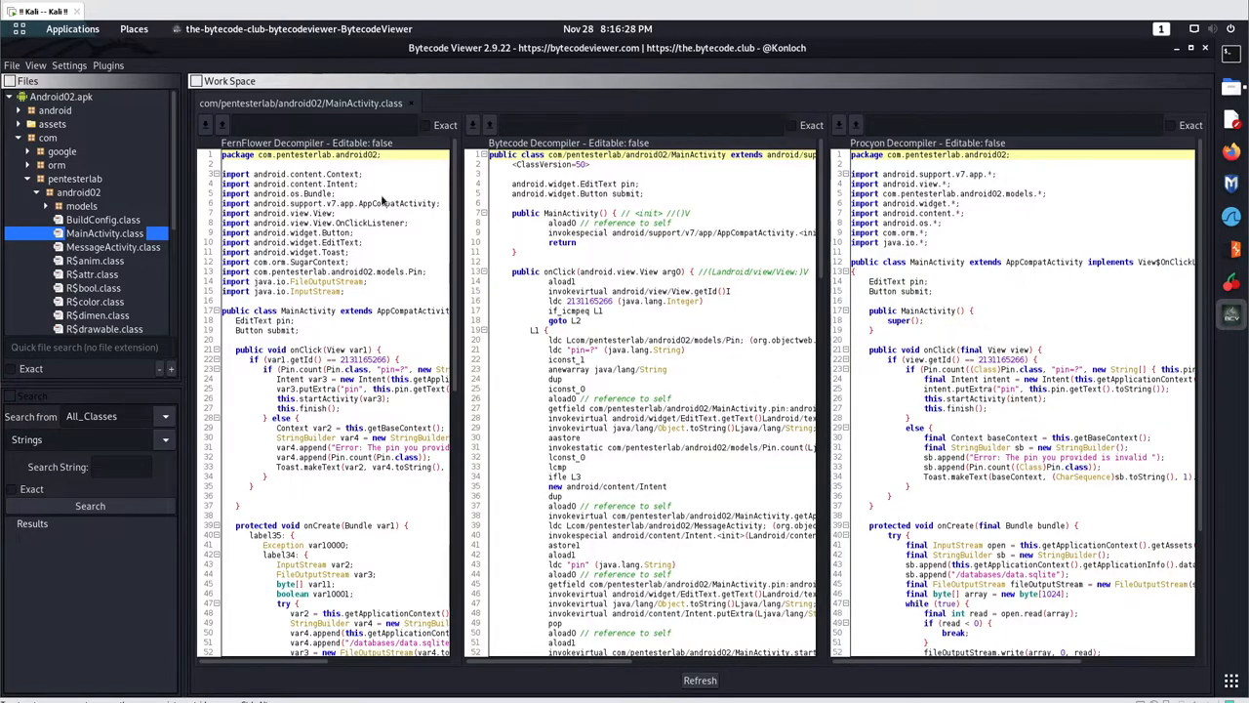
Step: Scroll the Bytecode pane, select the FileOutputStream import line, and browse Pane 1's FernFlower options
scroll(down, 3)
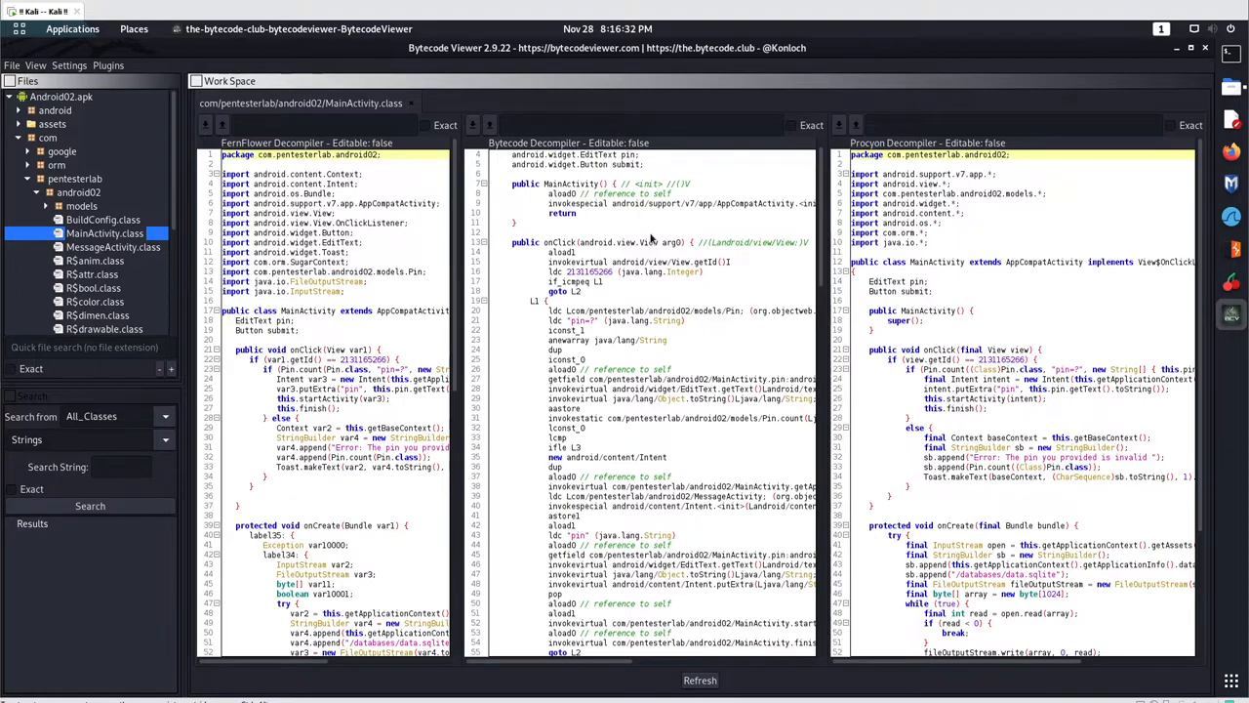
scroll(down, 3)
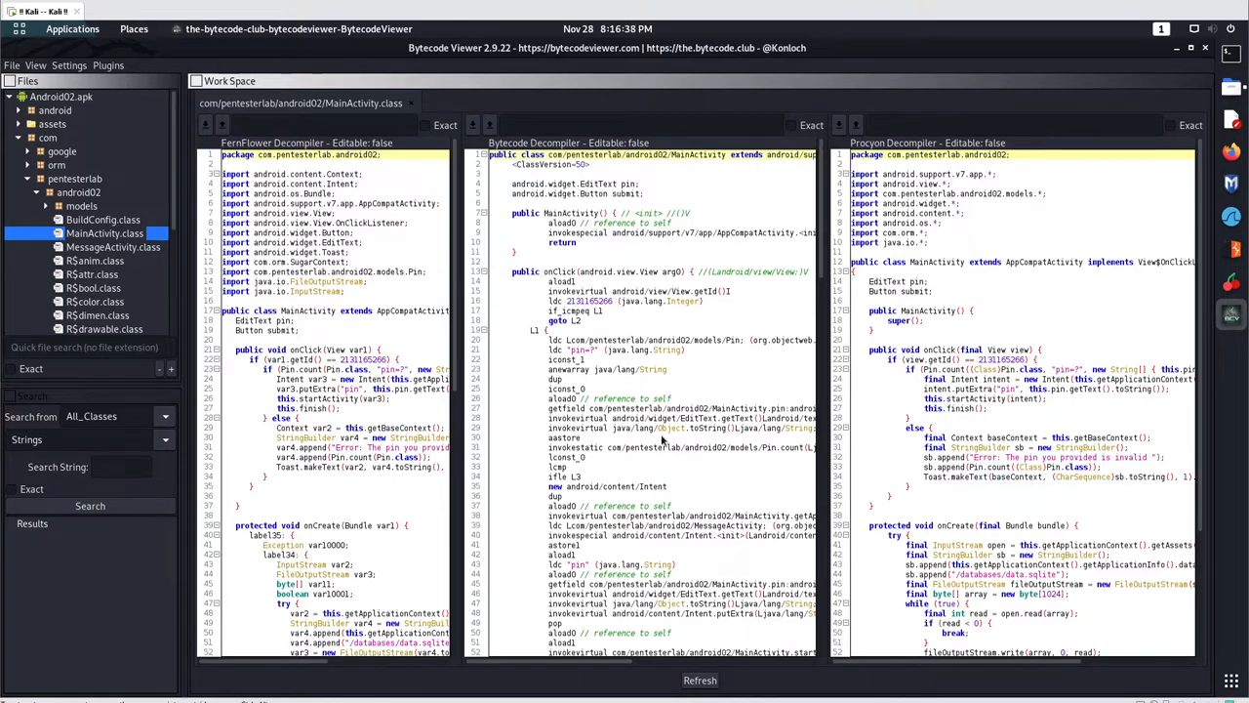
mouse_move(983, 332)
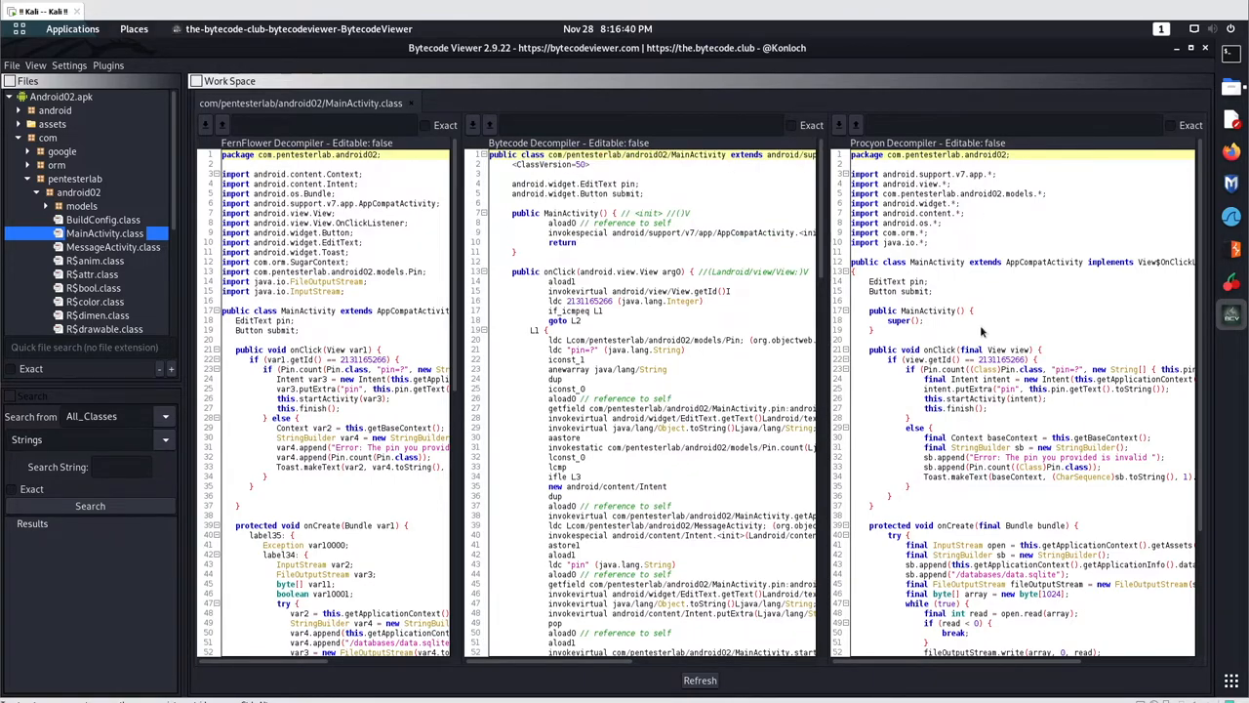
mouse_move(342, 297)
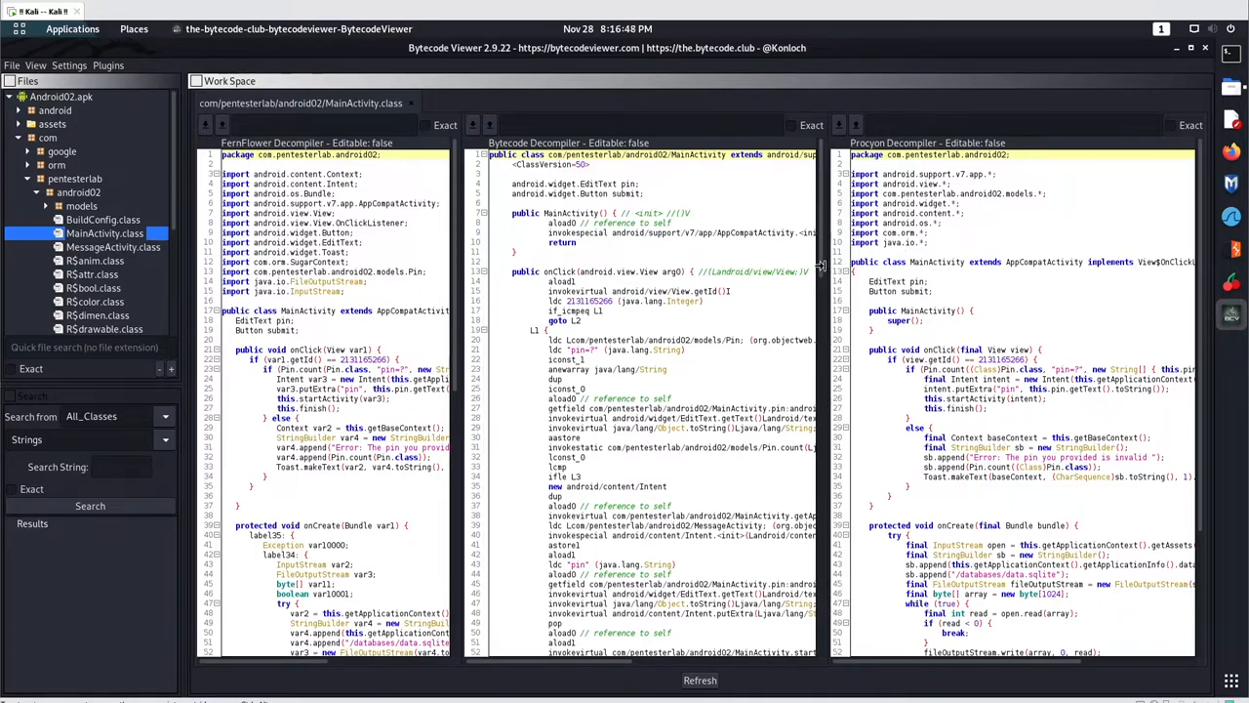
mouse_move(931, 248)
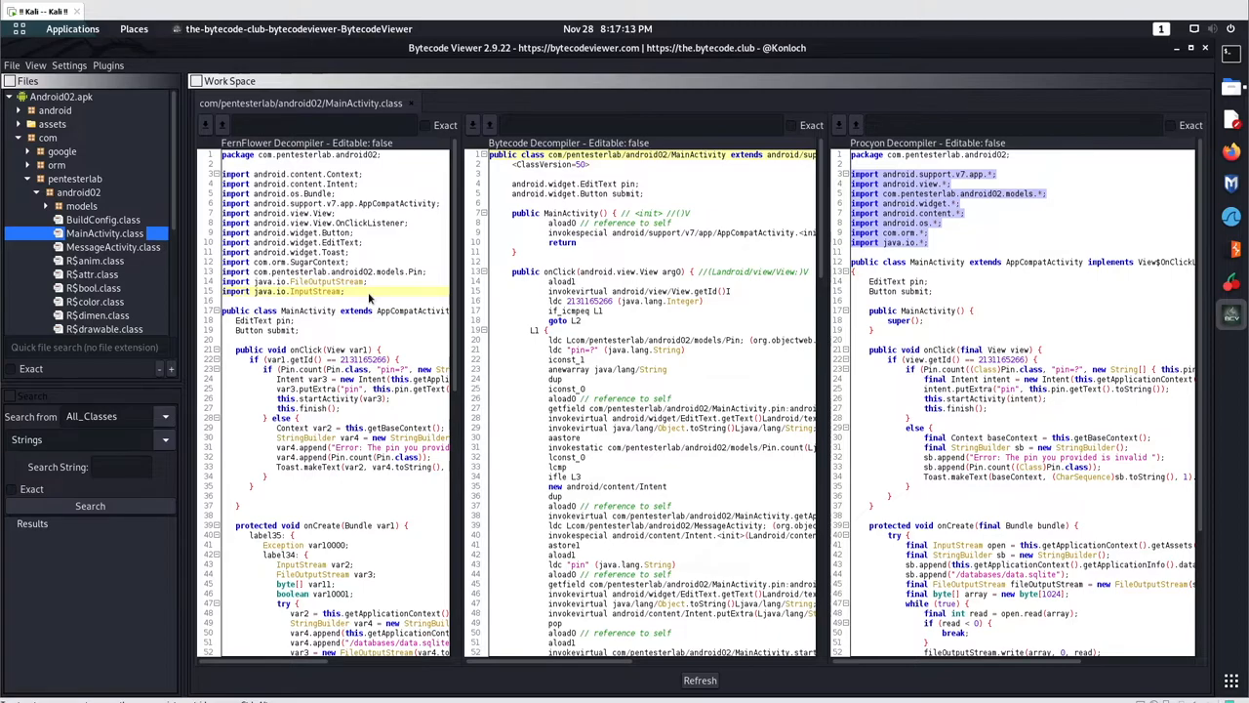
click(322, 281)
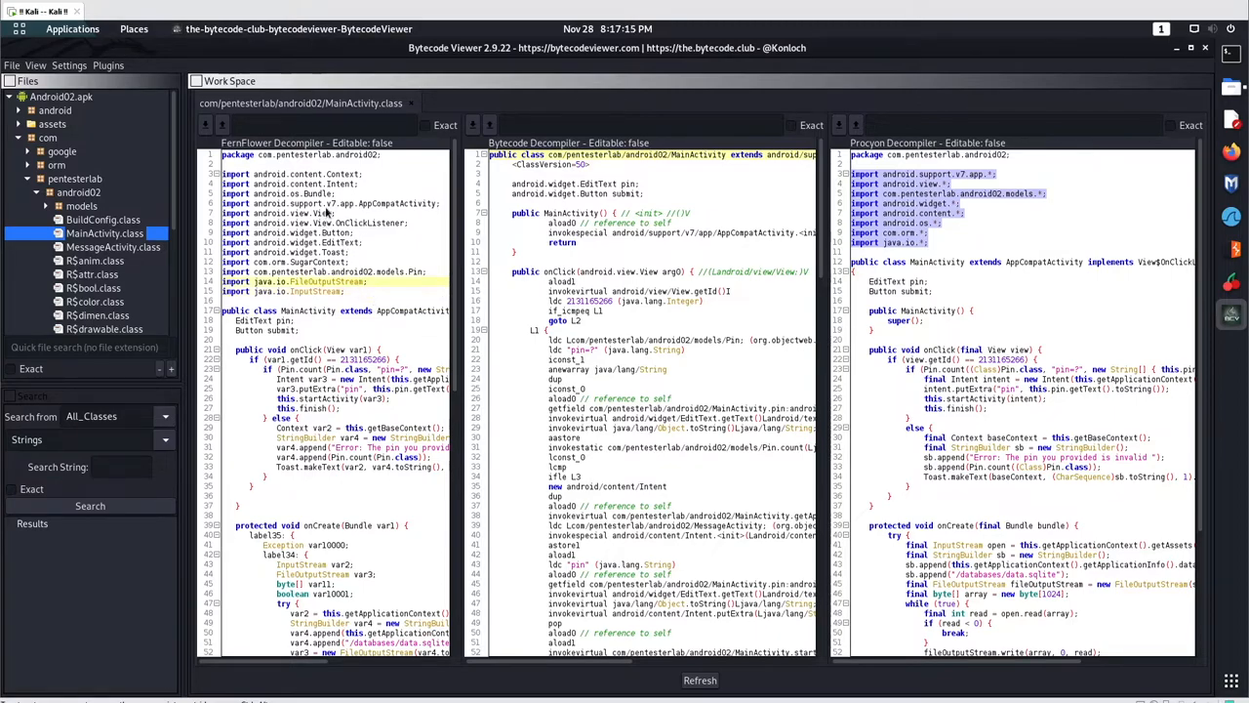
click(36, 64)
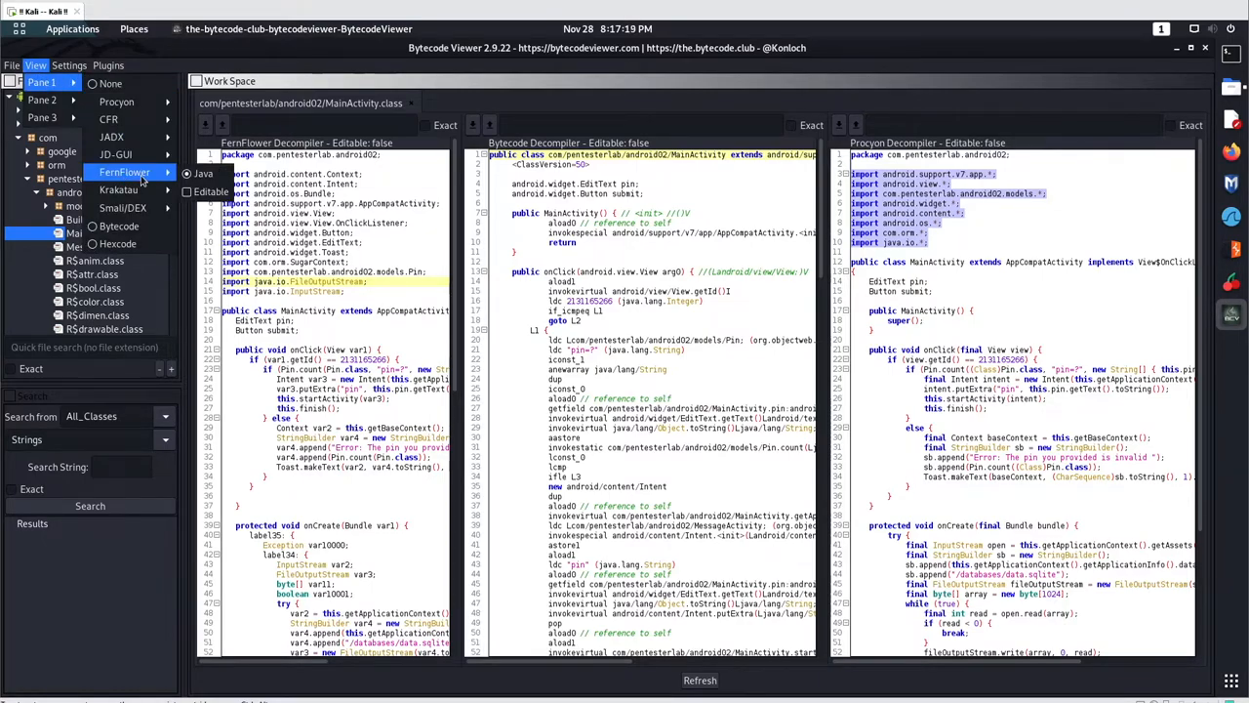
Step: Browse the FernFlower and Procyon settings without changes, then refresh the three decompiled panes
click(68, 64)
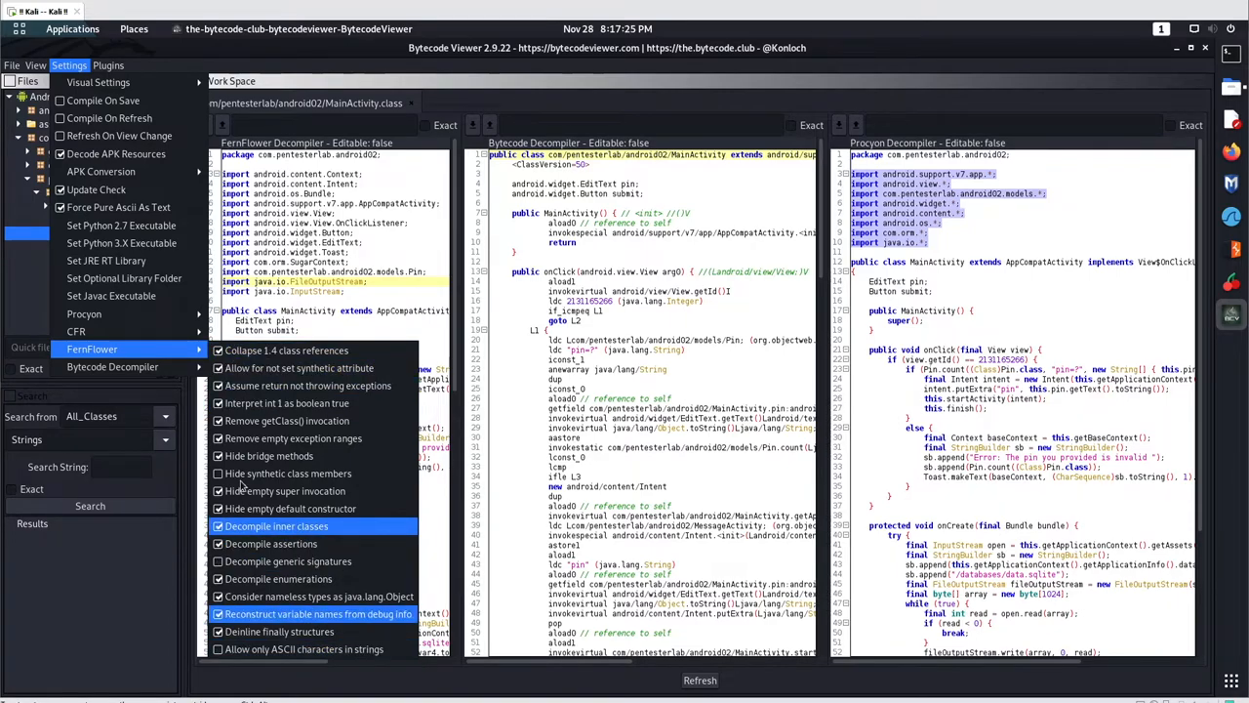
click(76, 331)
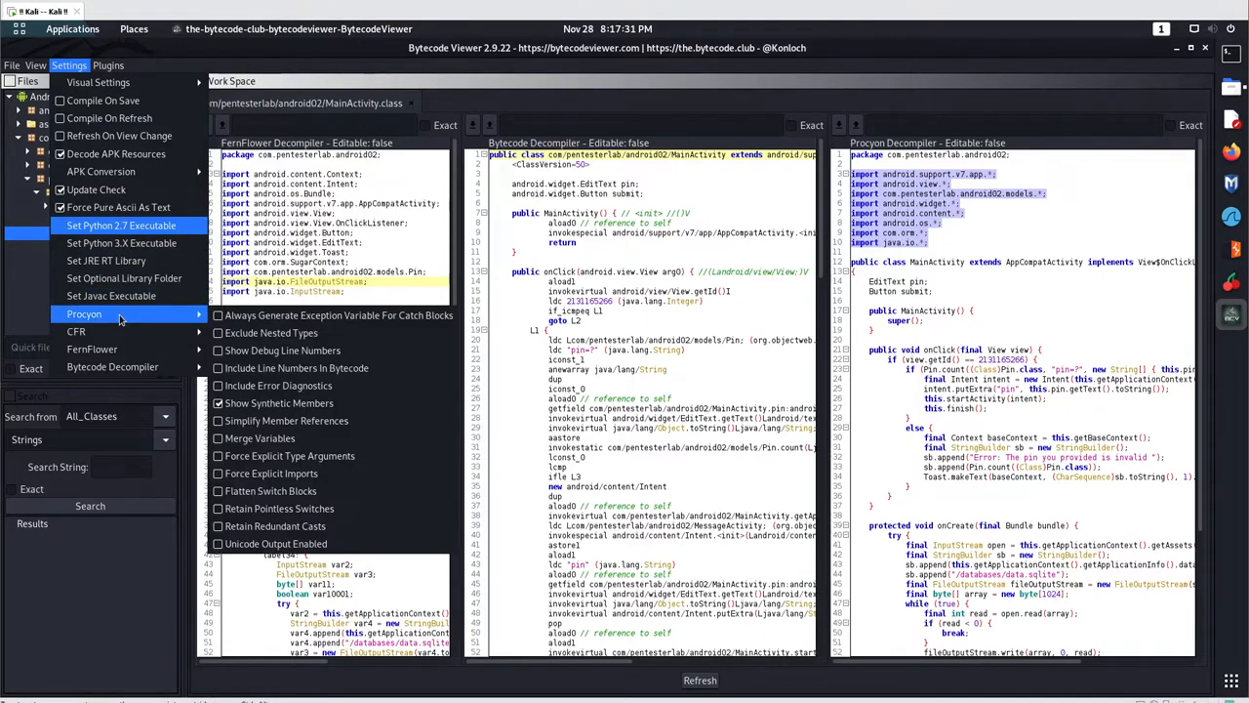
mouse_move(280, 403)
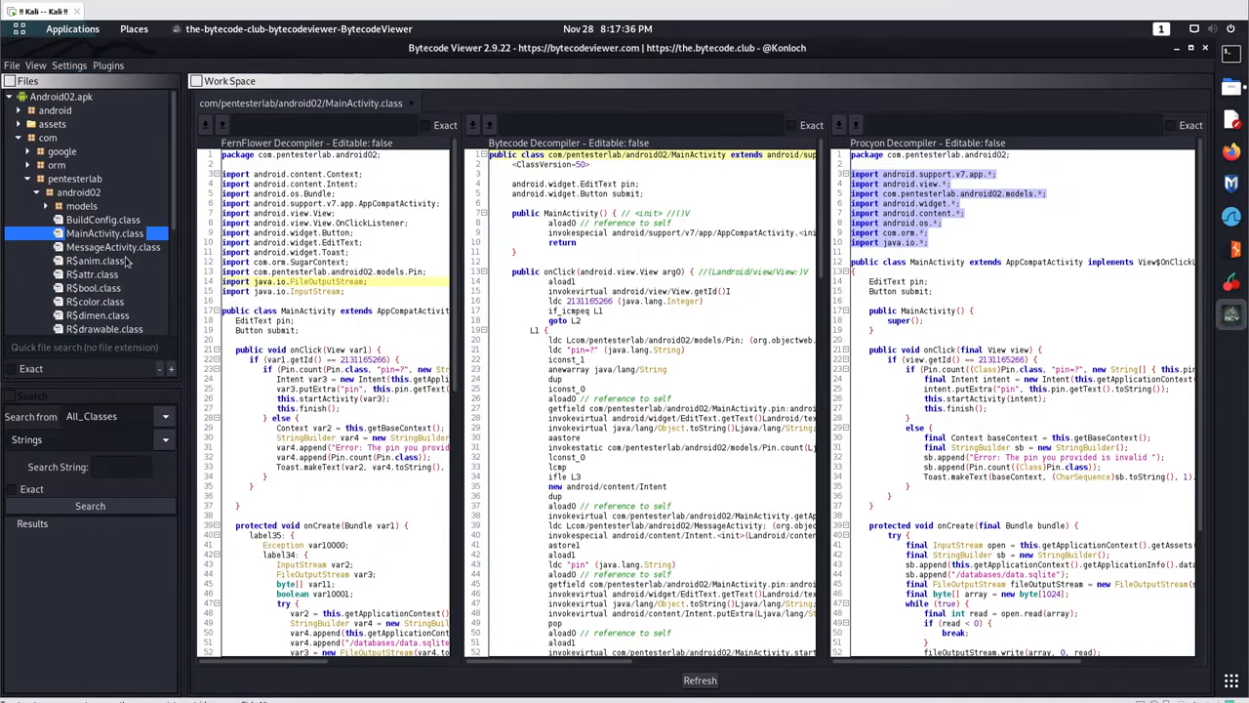
click(699, 680)
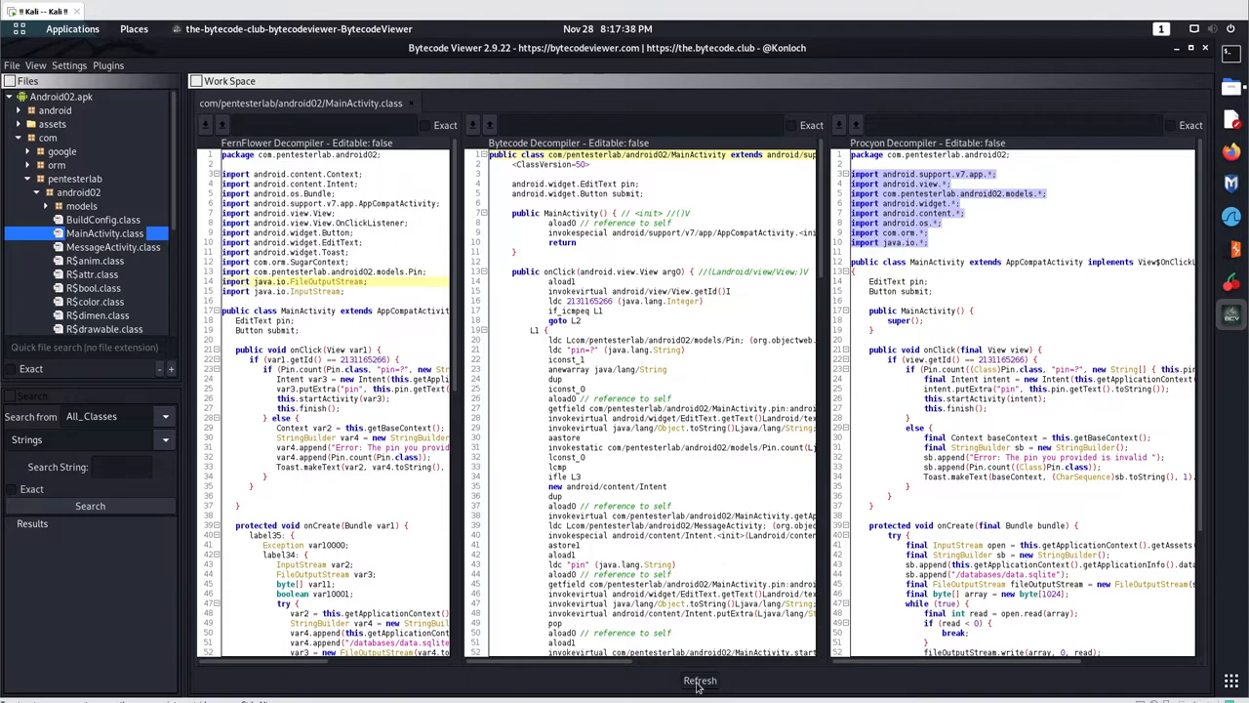
click(69, 64)
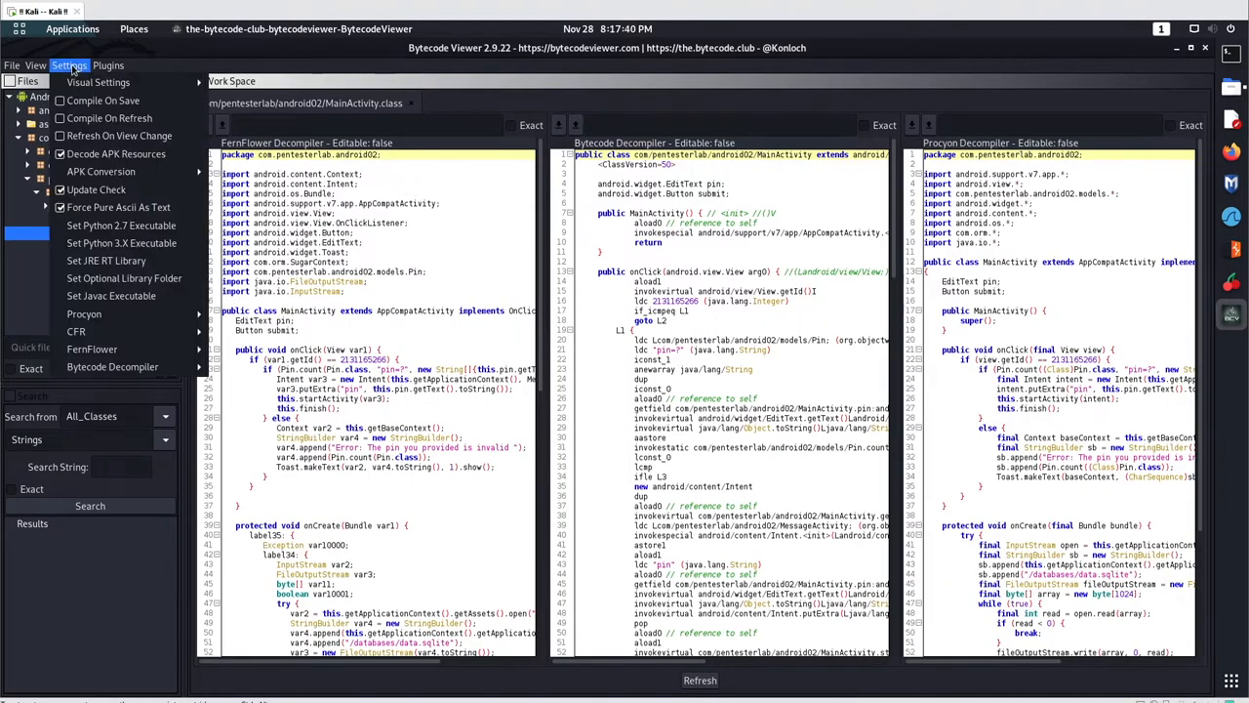
Step: Enlarge the font size in Visual Settings, refresh, and switch to the MessageActivity.class tab
click(98, 82)
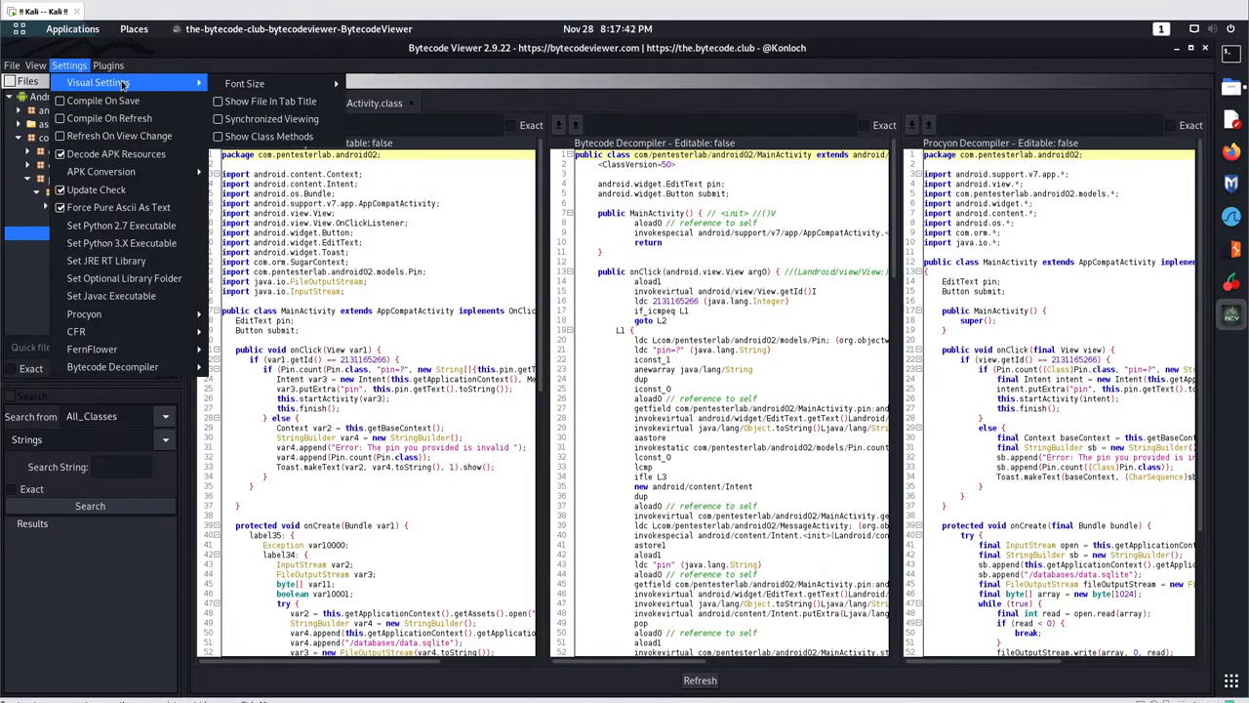
mouse_move(245, 83)
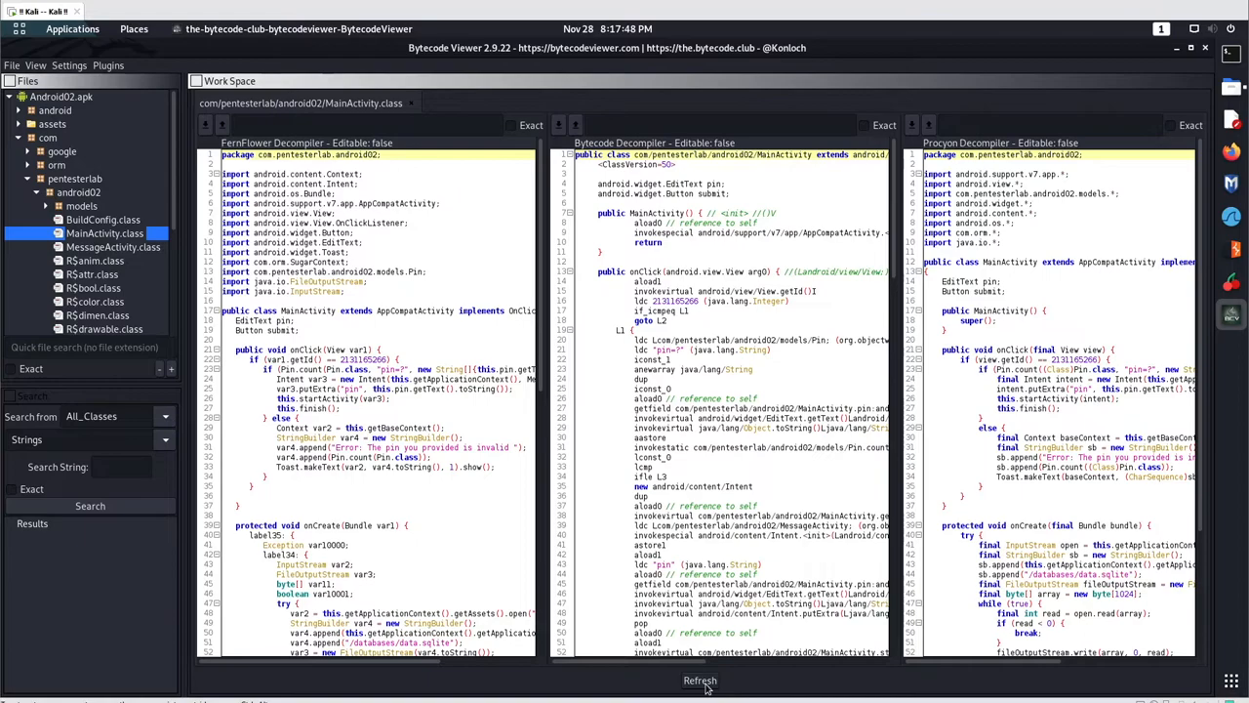
click(699, 680)
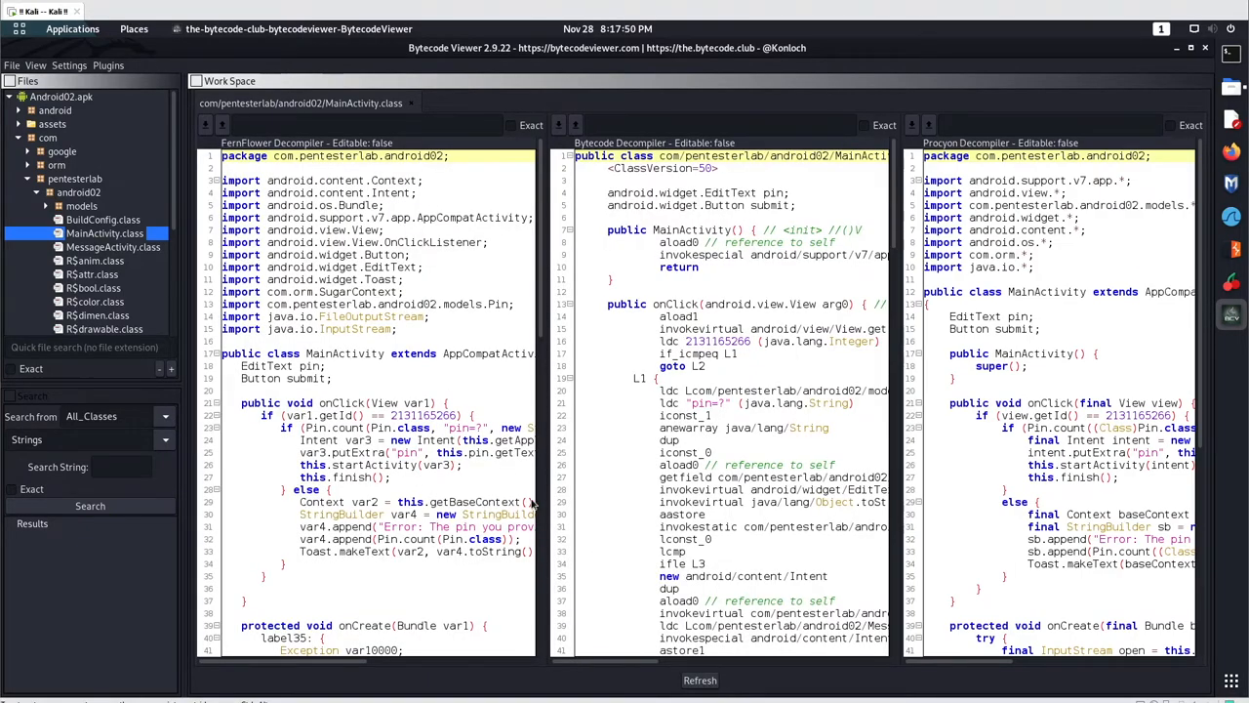
mouse_move(36, 66)
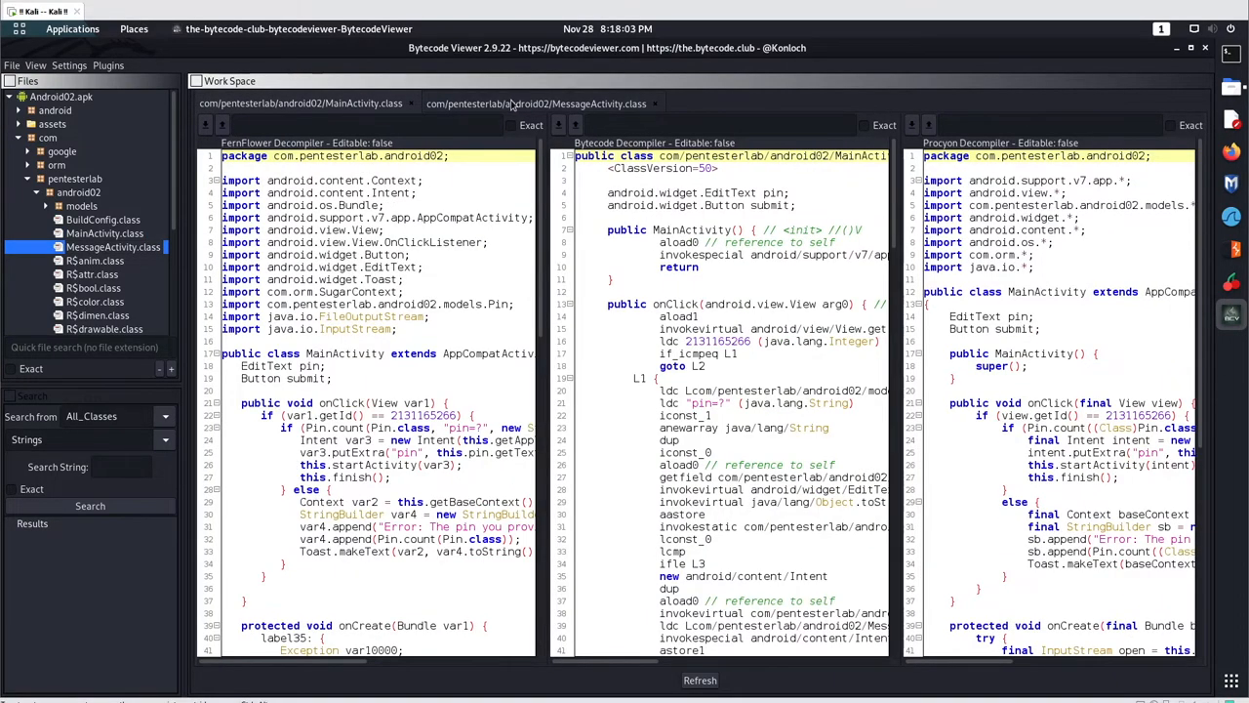
click(534, 104)
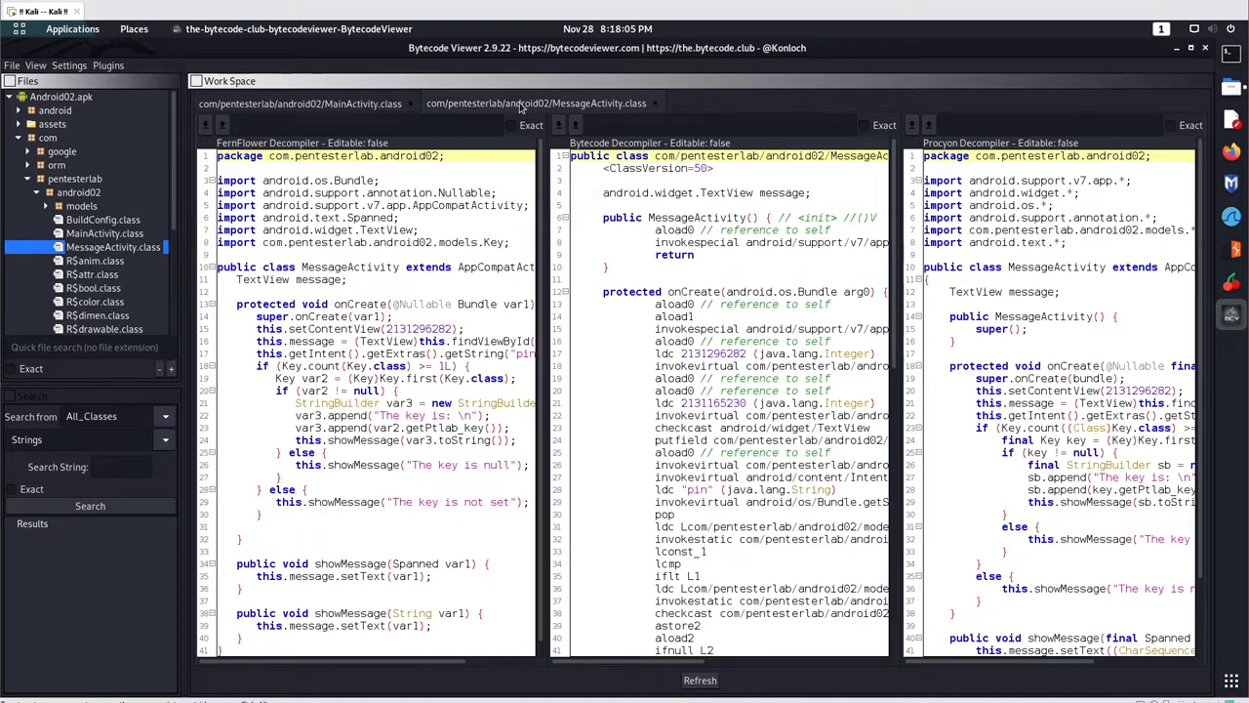